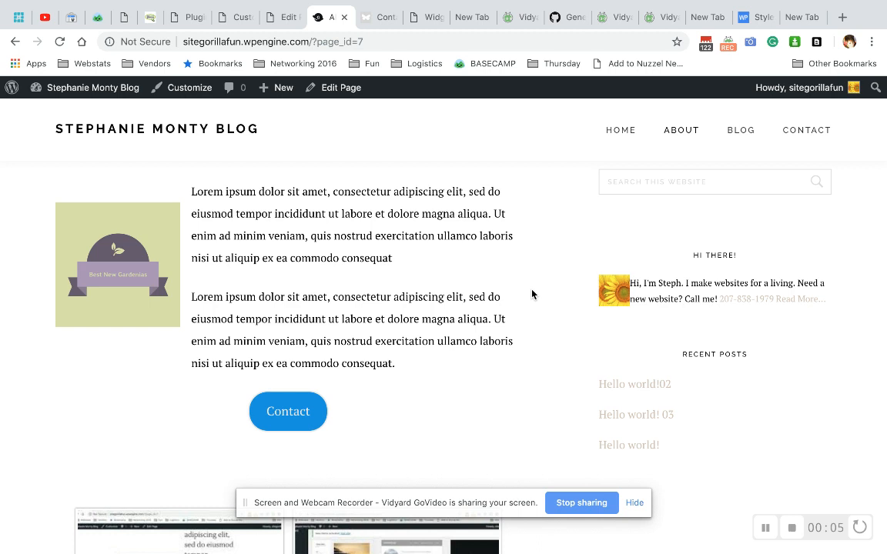
{"action": "mouse_move", "coordinate": [579, 268]}
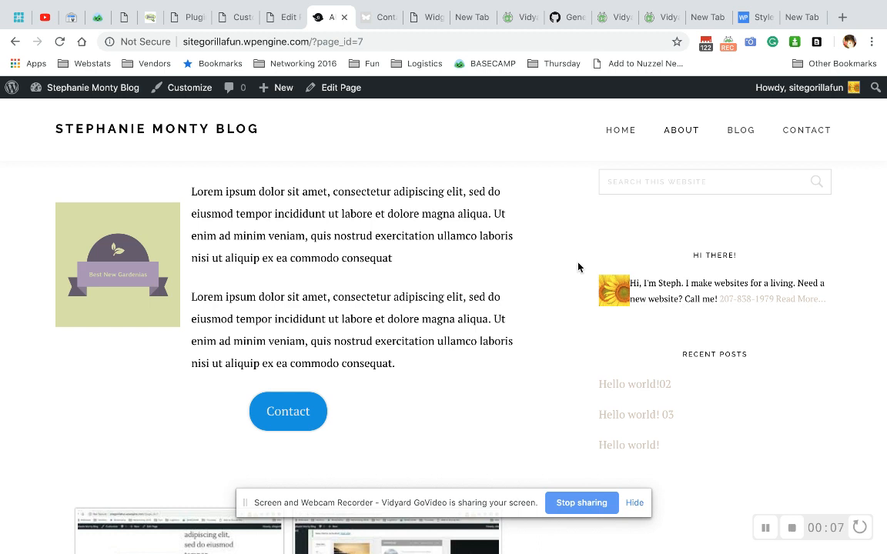
{"action": "mouse_move", "coordinate": [630, 296]}
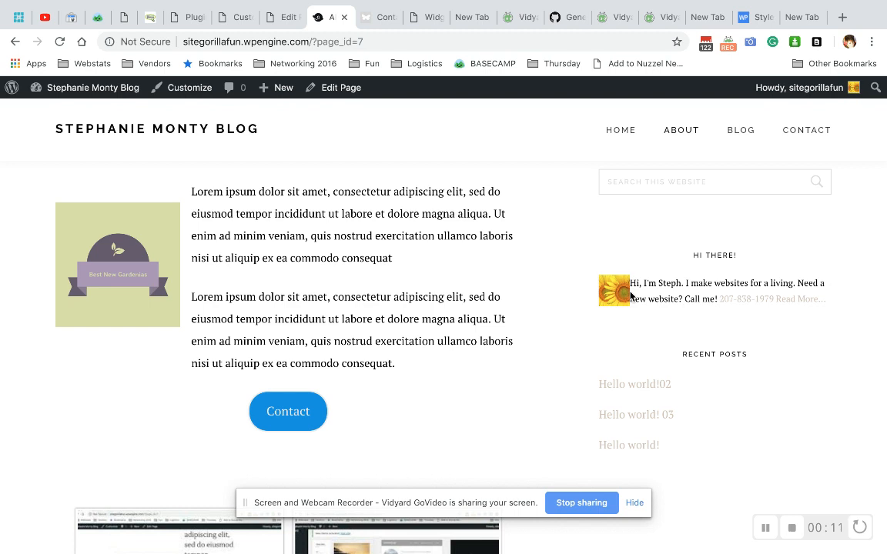
{"action": "mouse_move", "coordinate": [622, 301]}
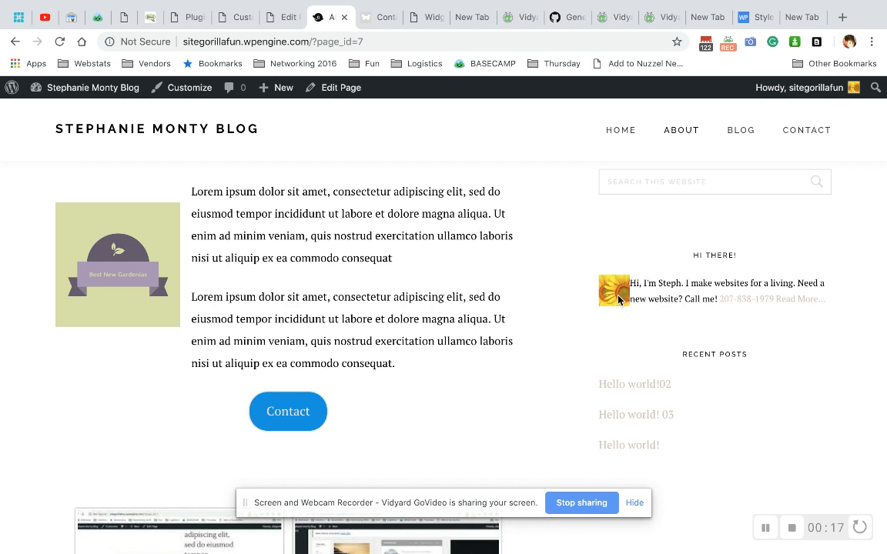
- Inspect the sidebar avatar in DevTools and copy the section#user-profile-3 element's markup
{"action": "right_click", "coordinate": [613, 289]}
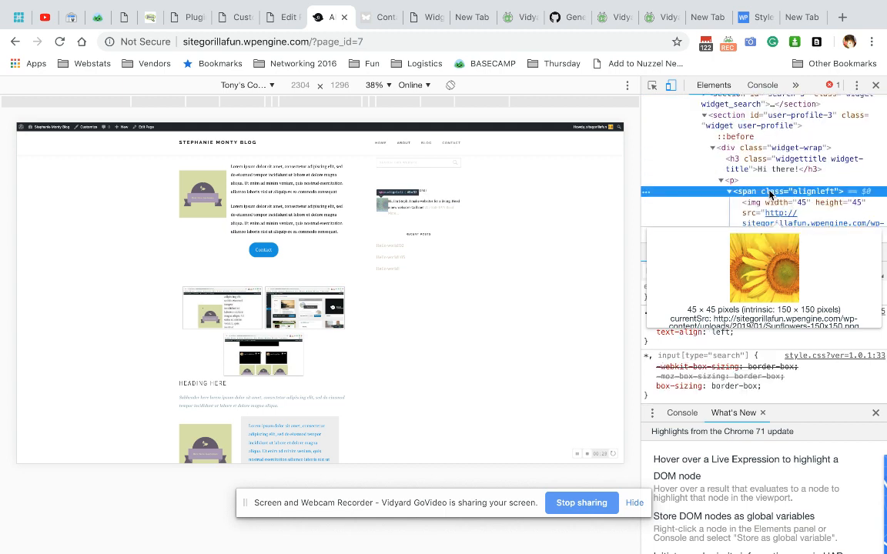
{"action": "left_click", "coordinate": [770, 164]}
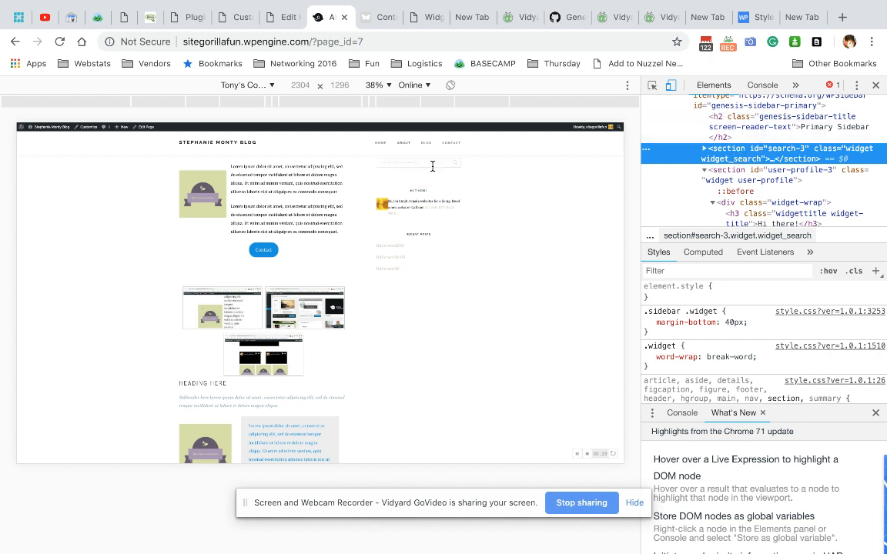
{"action": "mouse_move", "coordinate": [736, 176]}
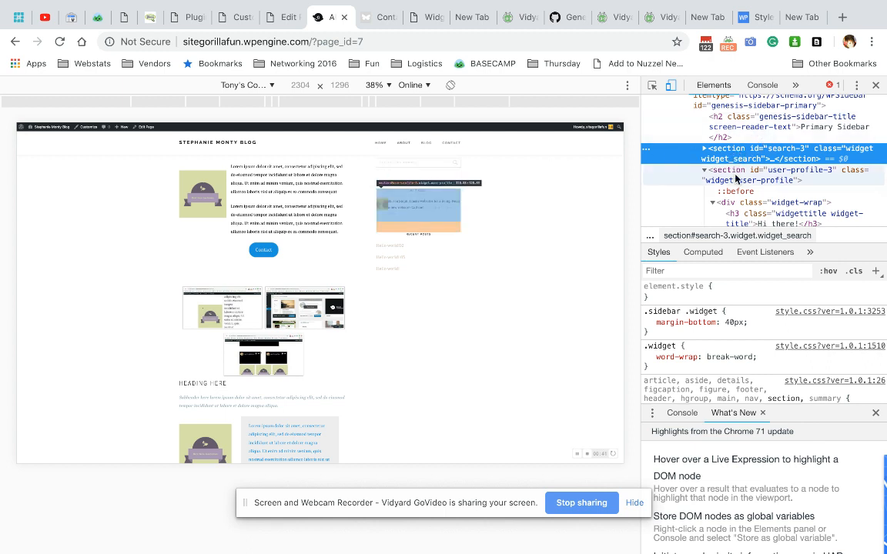
{"action": "left_click", "coordinate": [778, 169]}
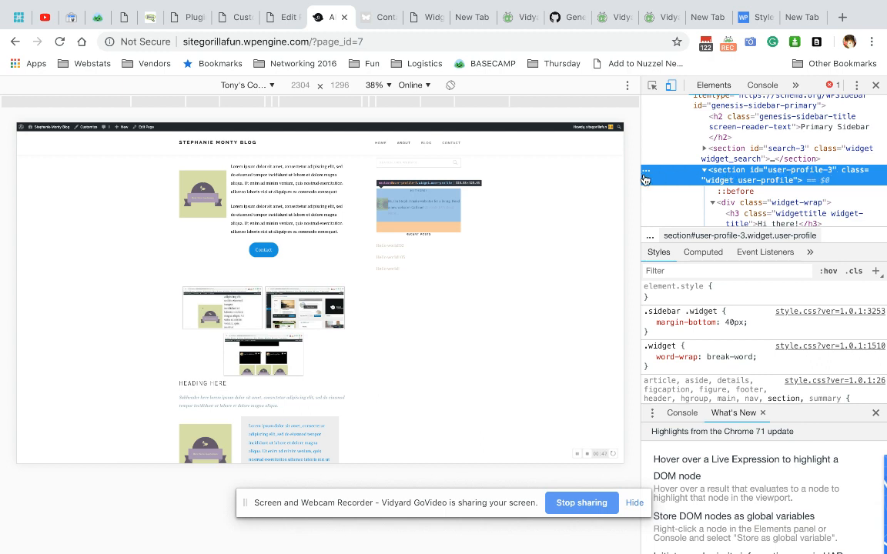
{"action": "right_click", "coordinate": [769, 176]}
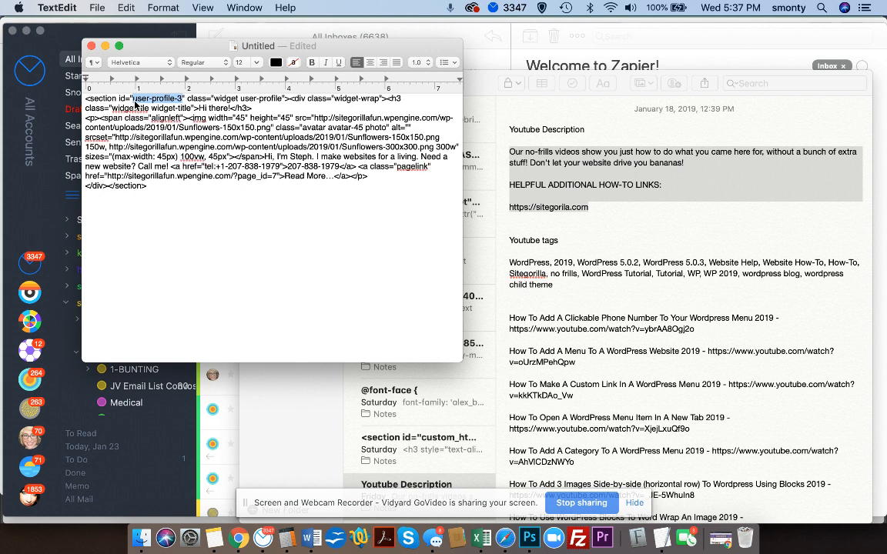
- Pick out the user-profile-3 ID from the pasted widget HTML in TextEdit
{"action": "left_click", "coordinate": [239, 534]}
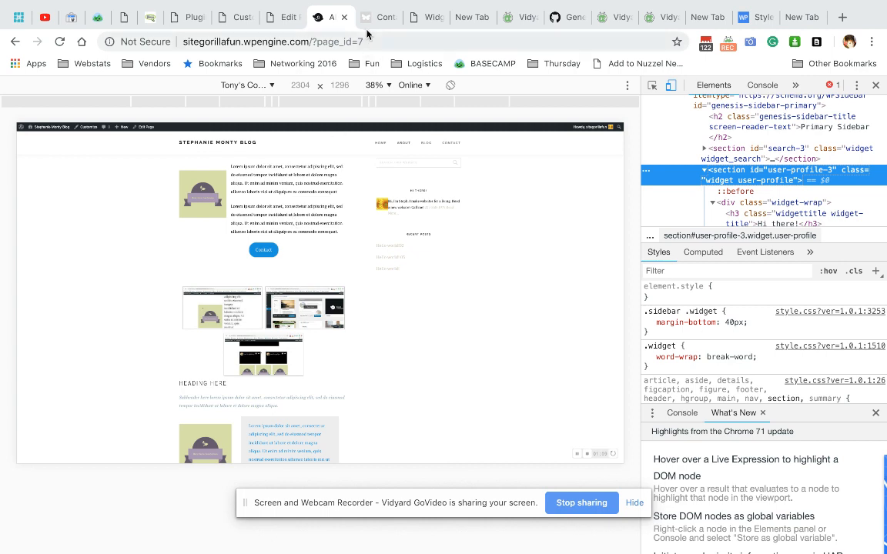
- Return to Chrome and open Appearance > Customize for the Stephanie Monty Blog
{"action": "left_click", "coordinate": [224, 17]}
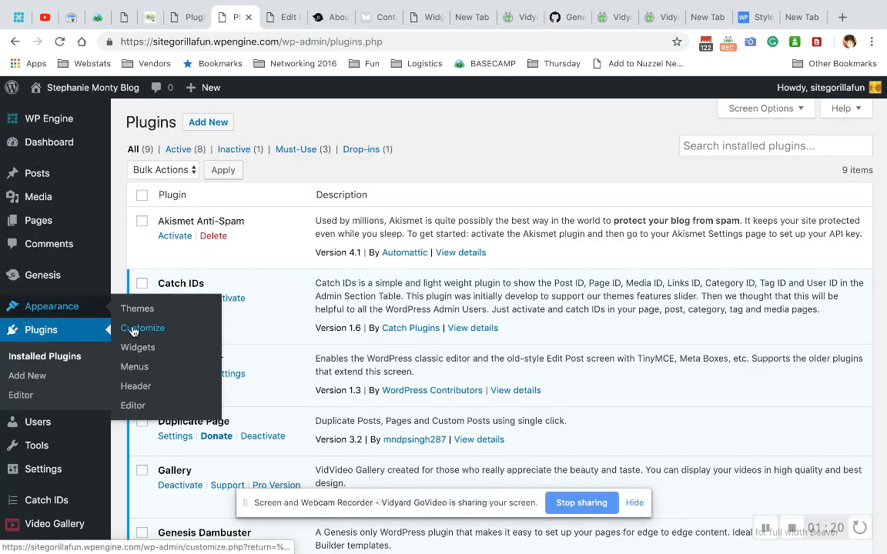
{"action": "left_click", "coordinate": [141, 328]}
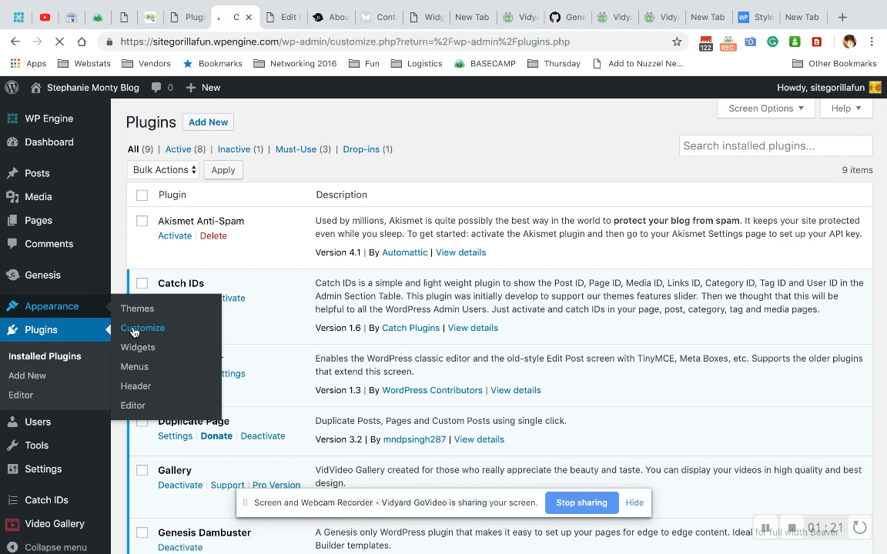
{"action": "left_click", "coordinate": [142, 328]}
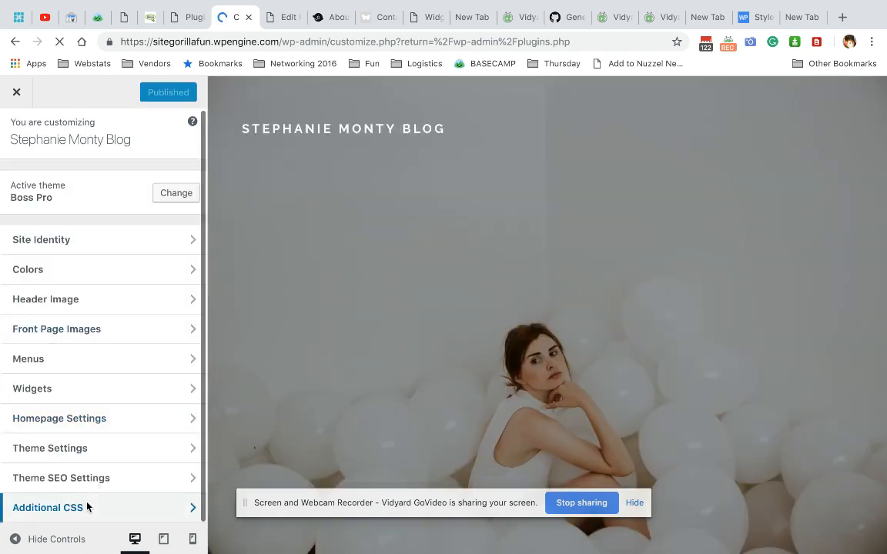
- In Additional CSS, start a user-profile-3 rule with opening and closing braces
{"action": "left_click", "coordinate": [48, 508]}
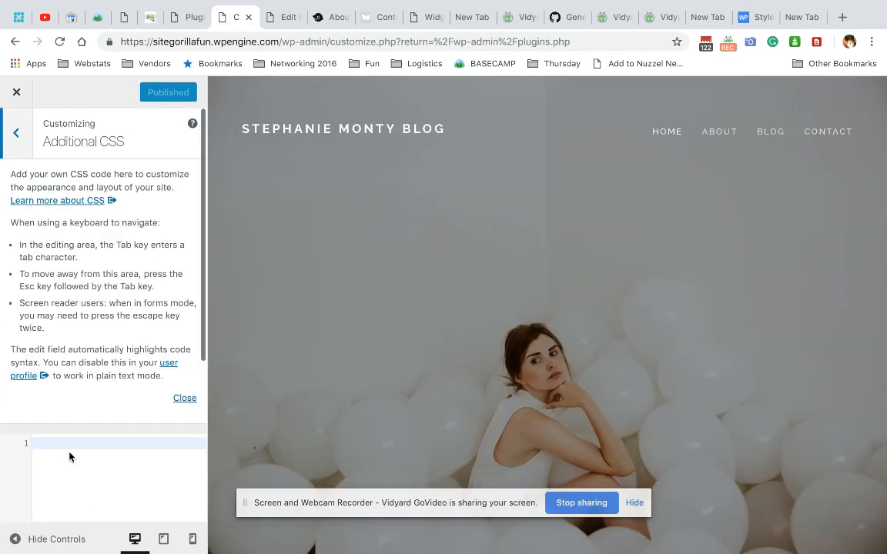
{"action": "type", "text": "user-profile-3"}
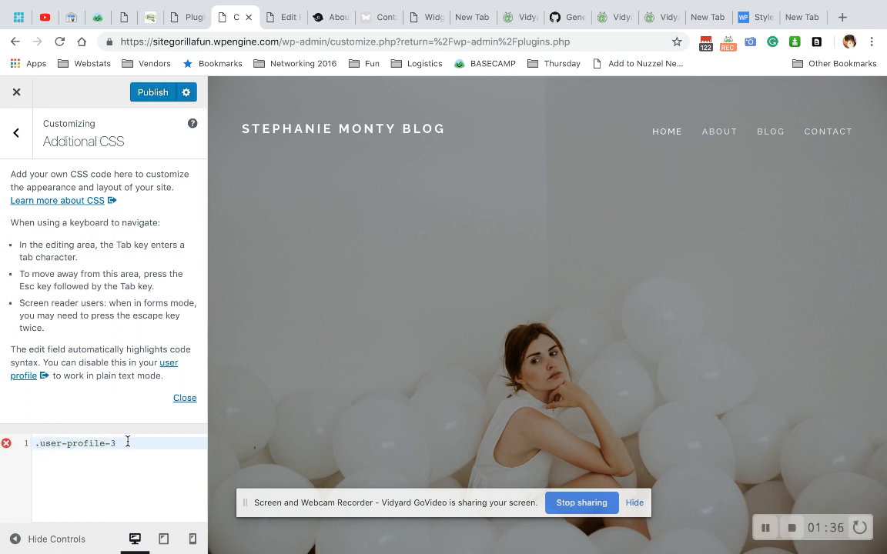
{"action": "type", "text": "{}"}
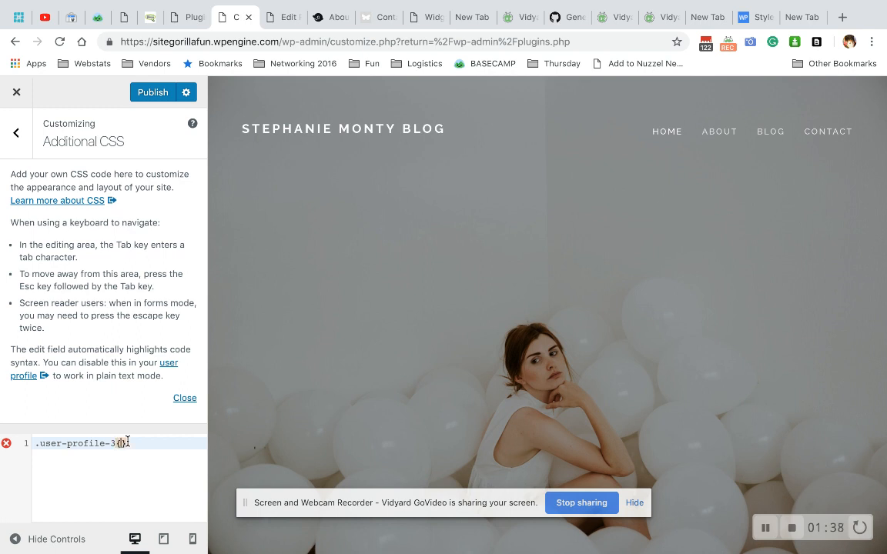
{"action": "type", "text": "{"}
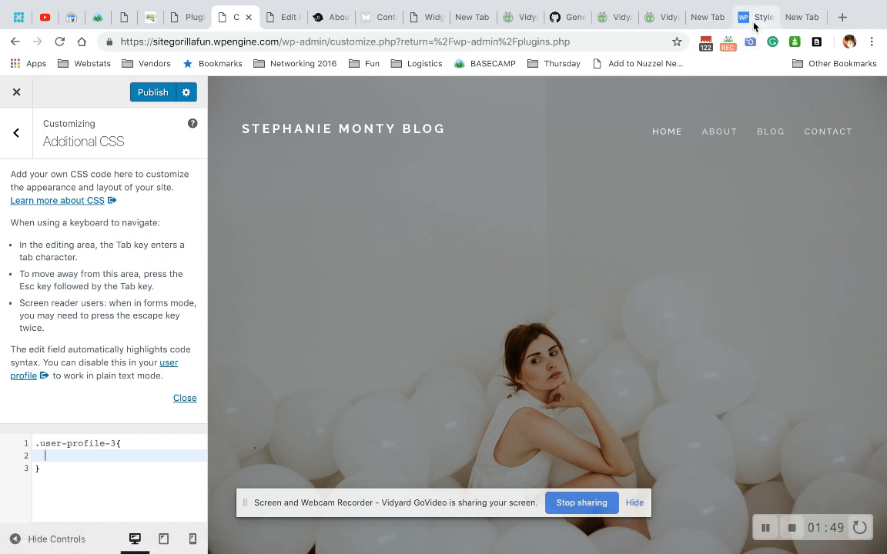
- Consult the wpsites.net tutorial's #user-profile-4 ID-selector example, then return to the customizer
{"action": "left_click", "coordinate": [757, 17]}
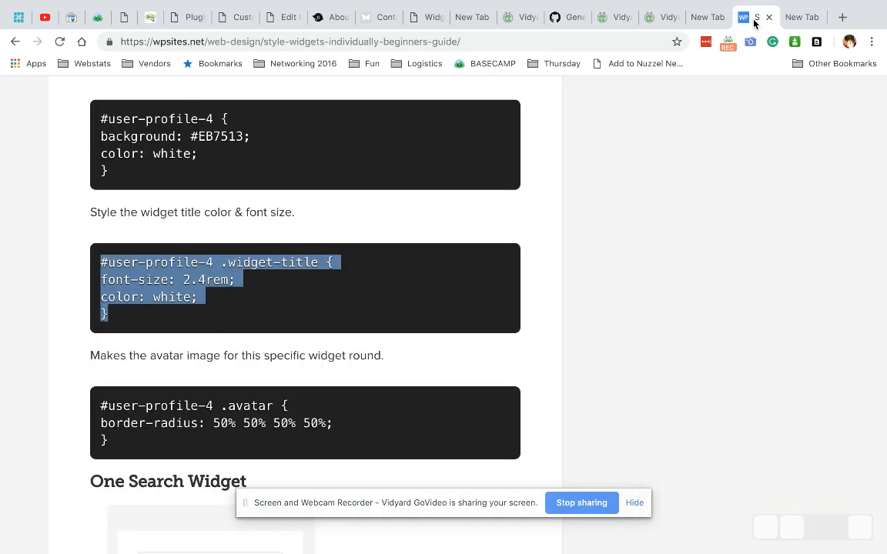
{"action": "scroll", "scroll_direction": "up", "scroll_amount": 3}
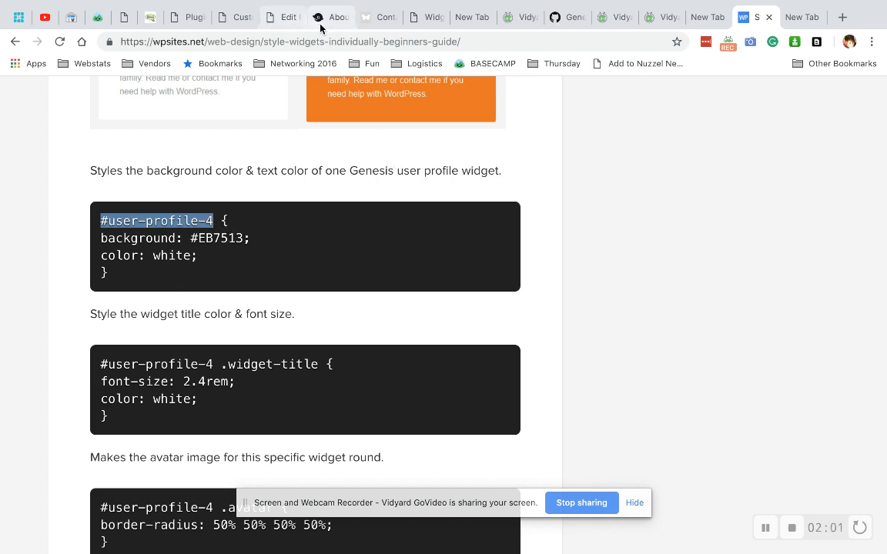
{"action": "left_click", "coordinate": [234, 17]}
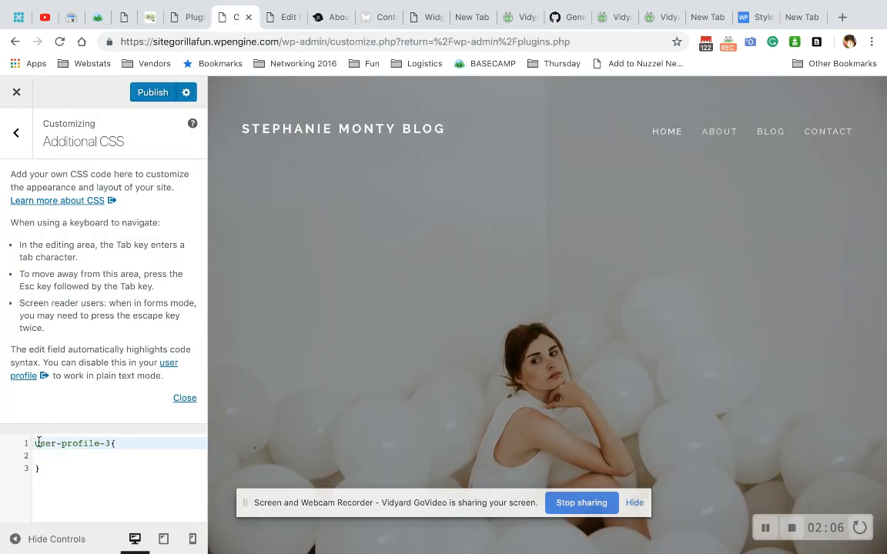
- Change the selector to #user-profile-3 and come back to the custom CSS editor
{"action": "type", "text": "#"}
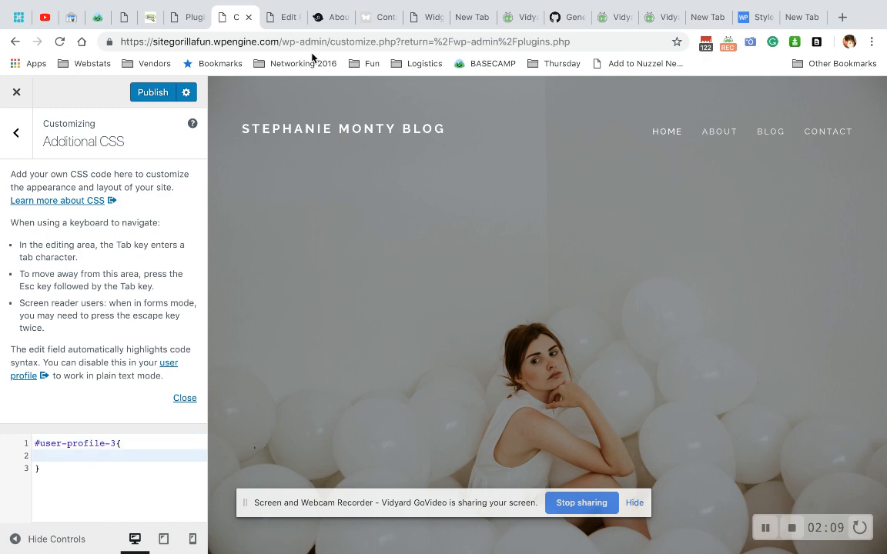
{"action": "left_click", "coordinate": [331, 17]}
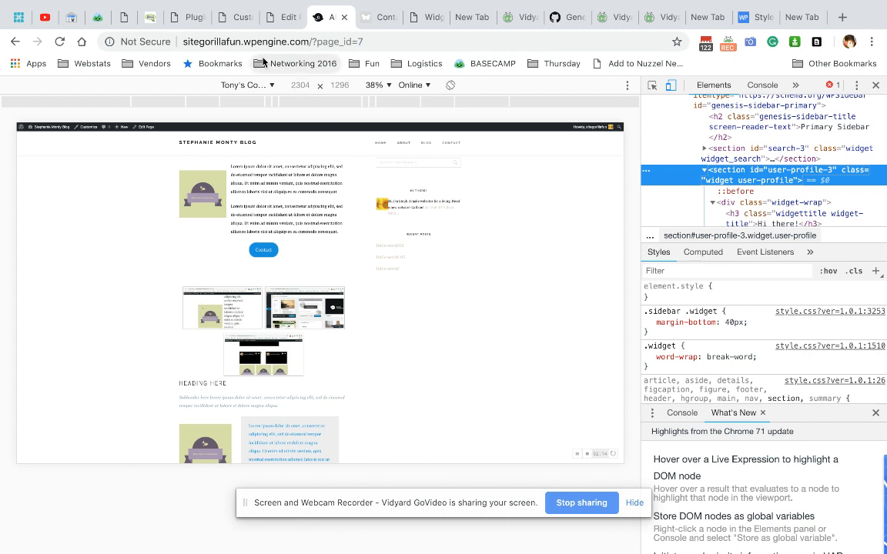
{"action": "left_click", "coordinate": [188, 17]}
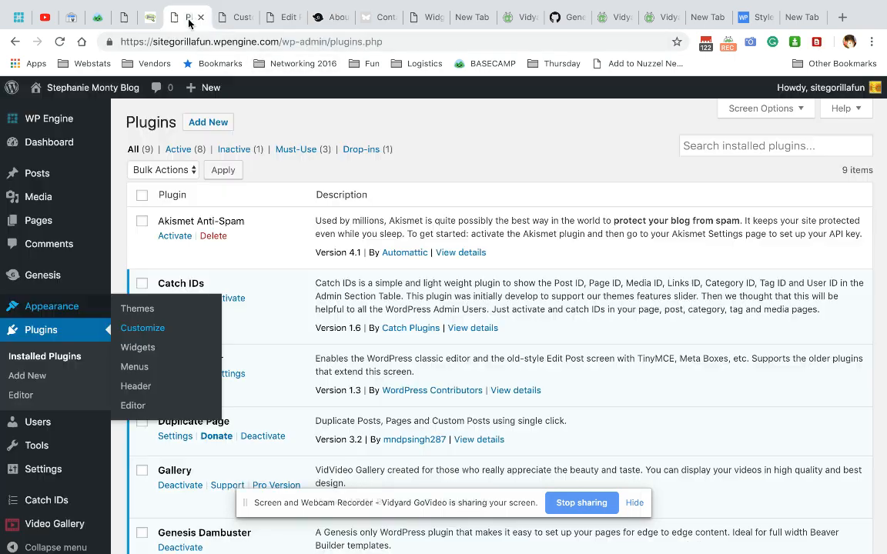
{"action": "left_click", "coordinate": [142, 328]}
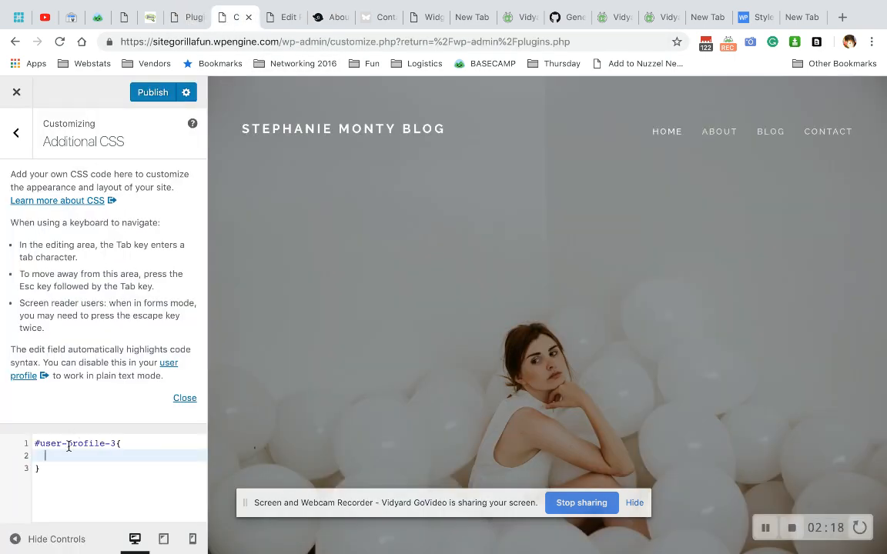
- Add a padding-right: 5px; declaration inside the rule's braces
{"action": "type", "text": "padding-right"}
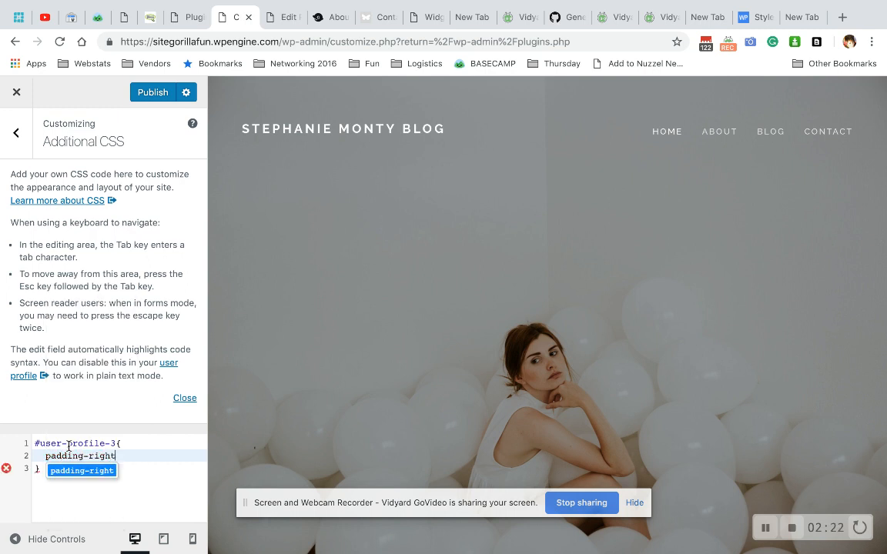
{"action": "type", "text": ":"}
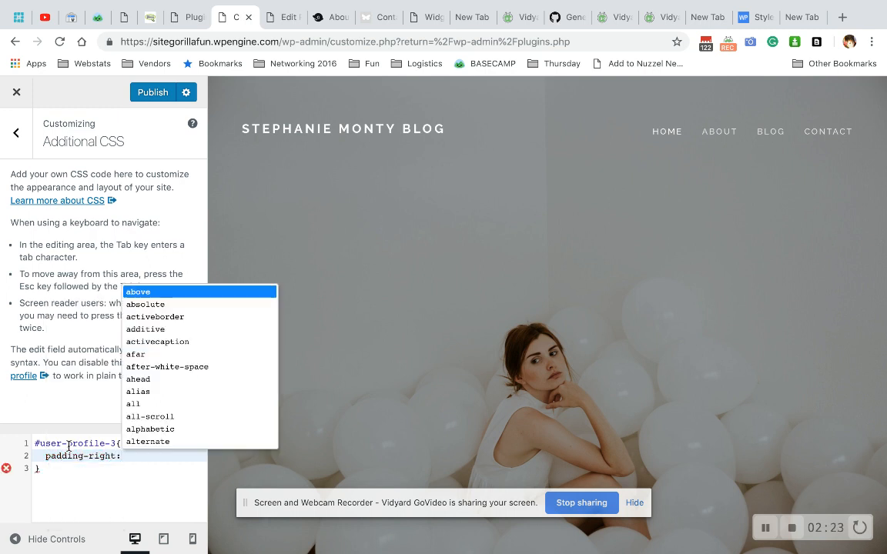
{"action": "type", "text": "5px;"}
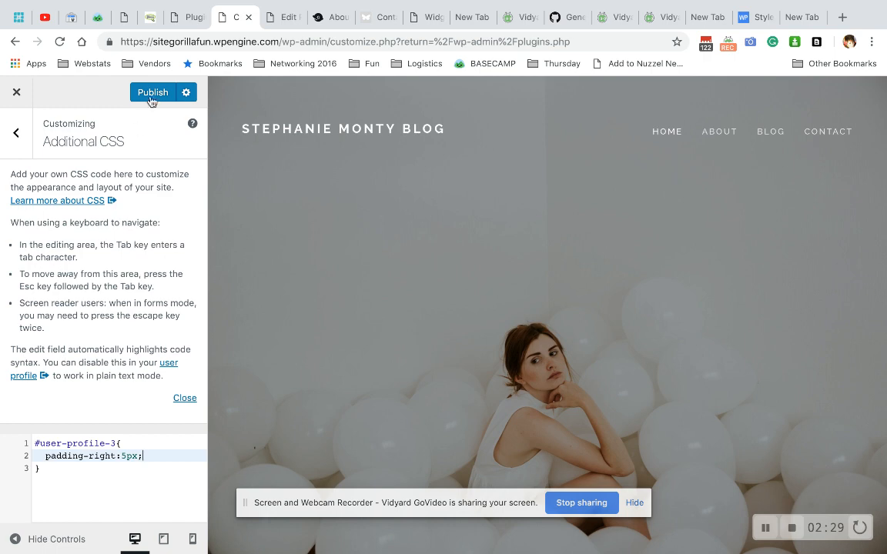
{"action": "left_click", "coordinate": [152, 93]}
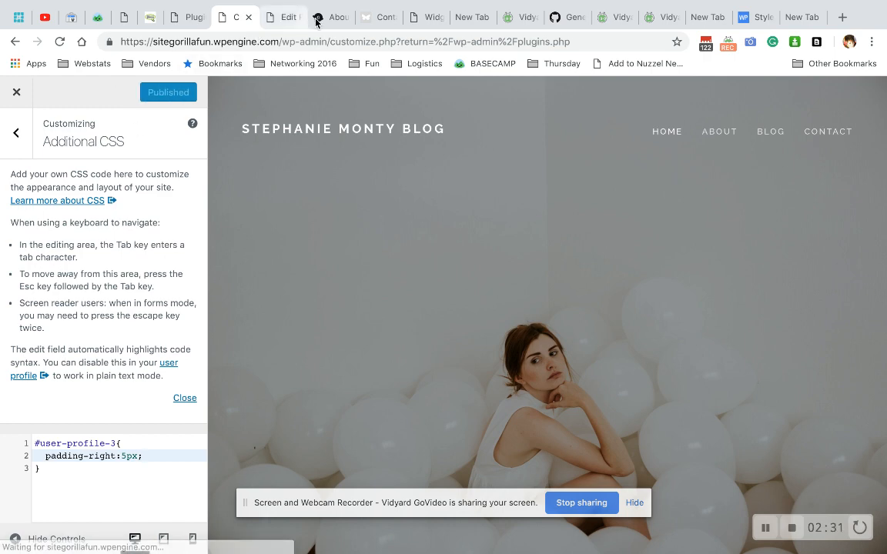
{"action": "left_click", "coordinate": [329, 17]}
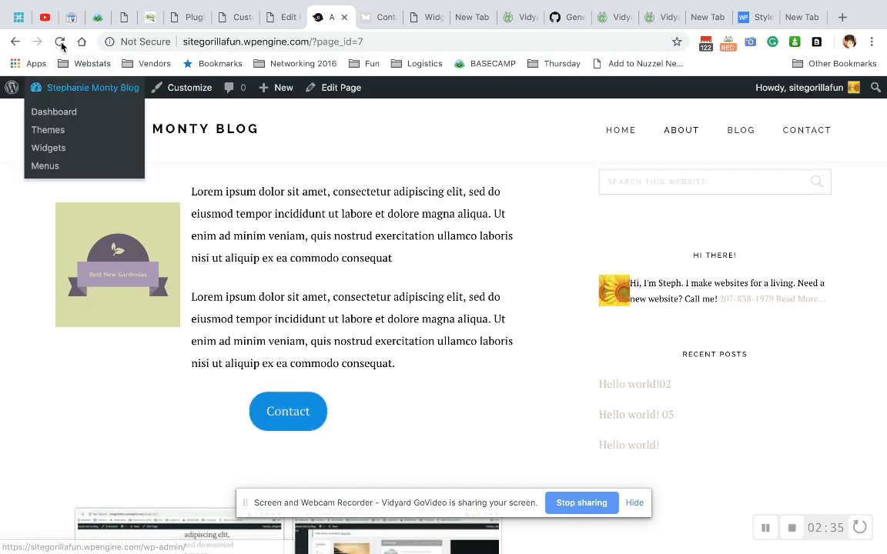
{"action": "left_click", "coordinate": [60, 41]}
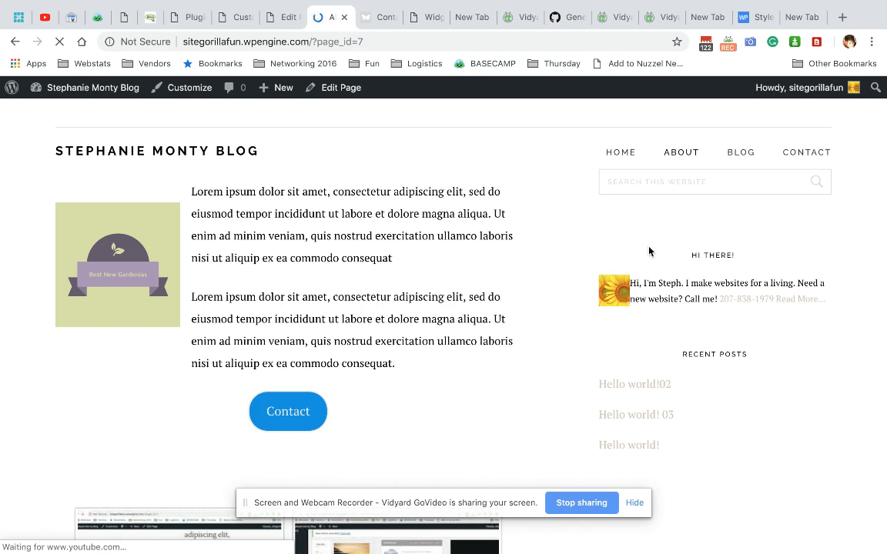
- Select the .avatar selector from the tutorial's round-avatar snippet and return to Additional CSS
{"action": "left_click", "coordinate": [754, 17]}
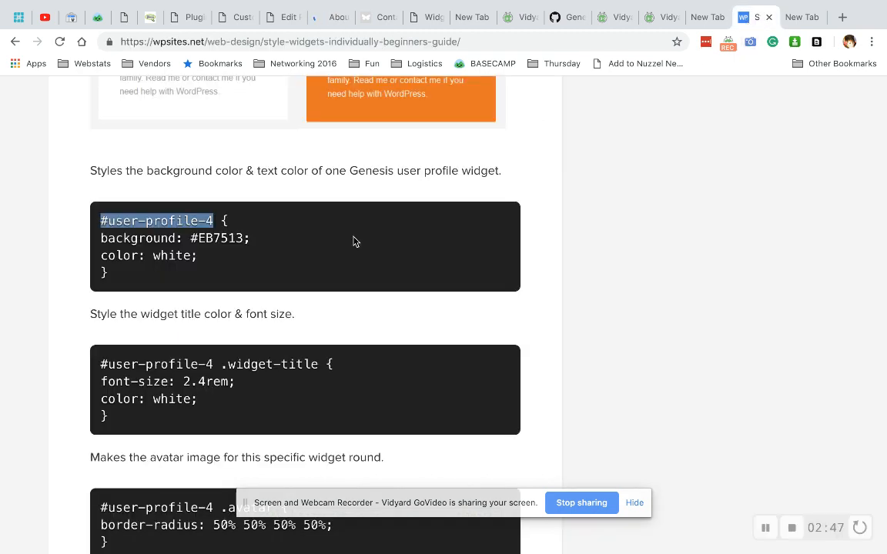
{"action": "scroll", "scroll_direction": "down", "scroll_amount": 3}
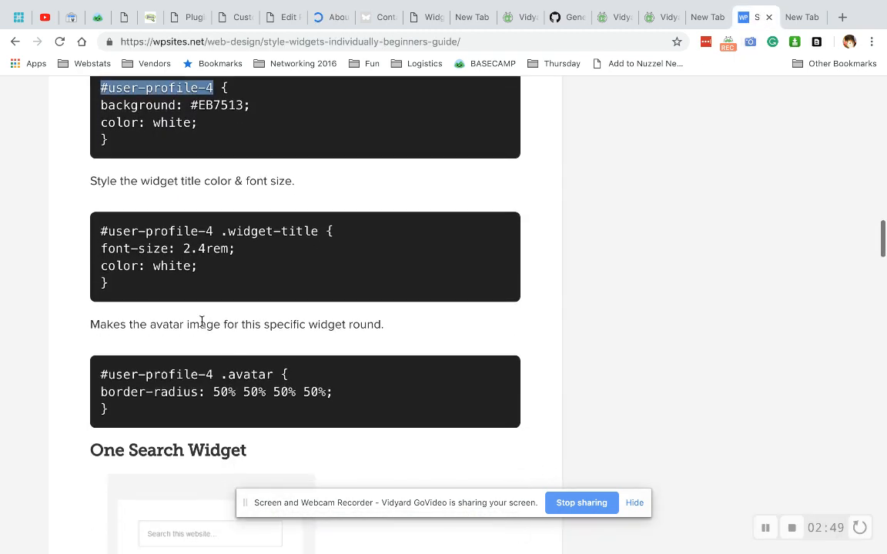
{"action": "double_click", "coordinate": [250, 374]}
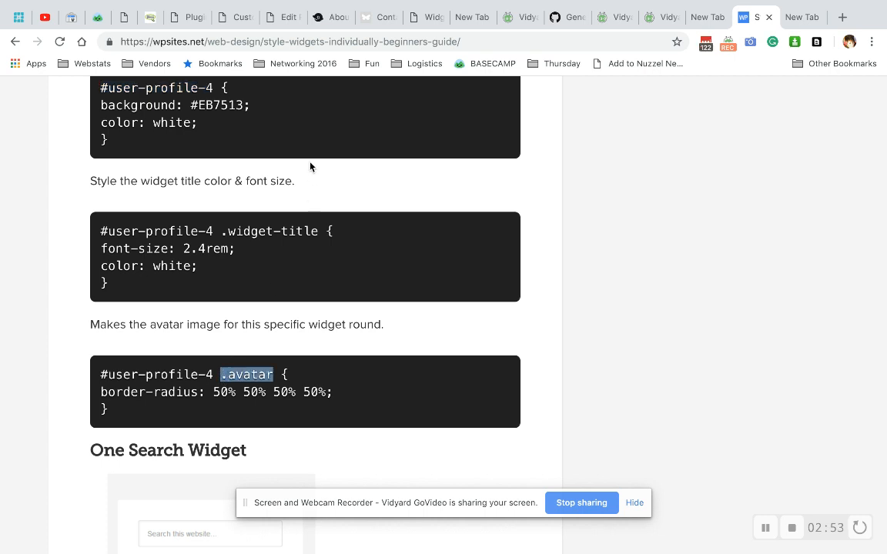
{"action": "left_click", "coordinate": [234, 17]}
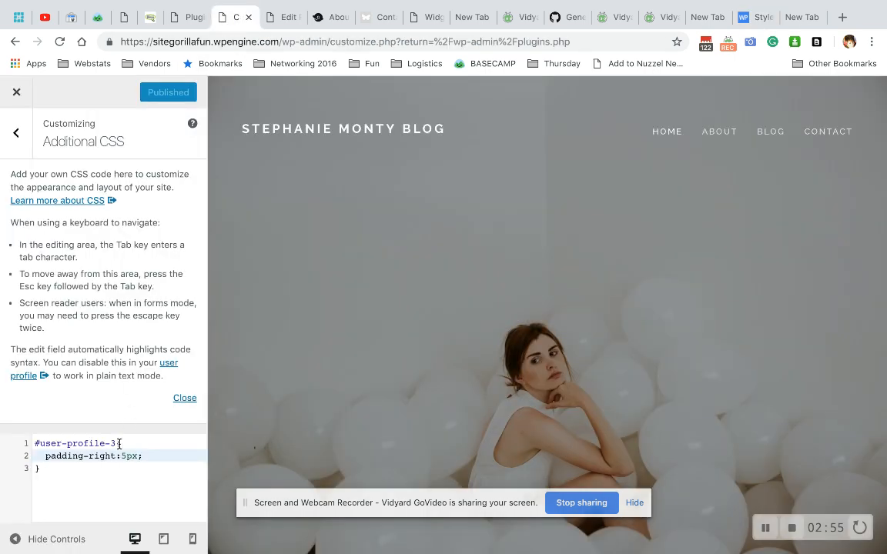
- Make the rule target #user-profile-3 .avatar and publish the CSS change
{"action": "type", "text": ".avatar"}
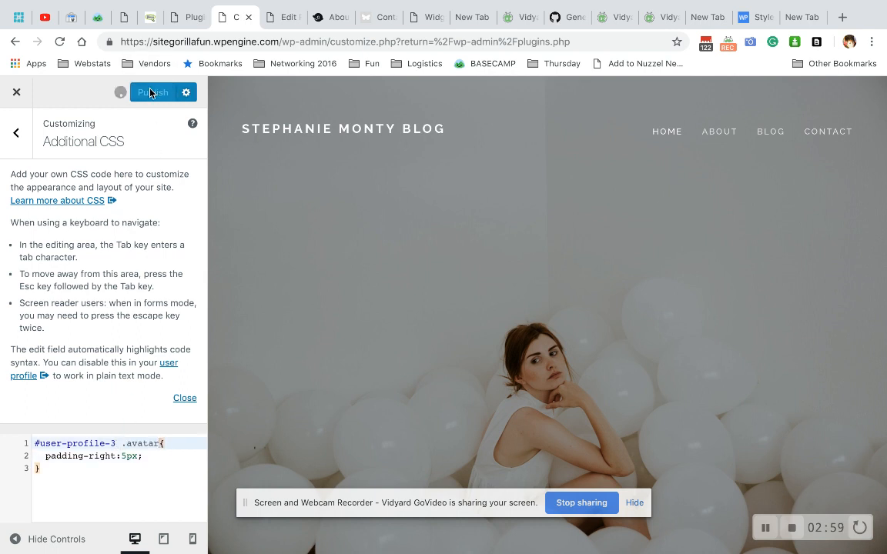
{"action": "left_click", "coordinate": [154, 93]}
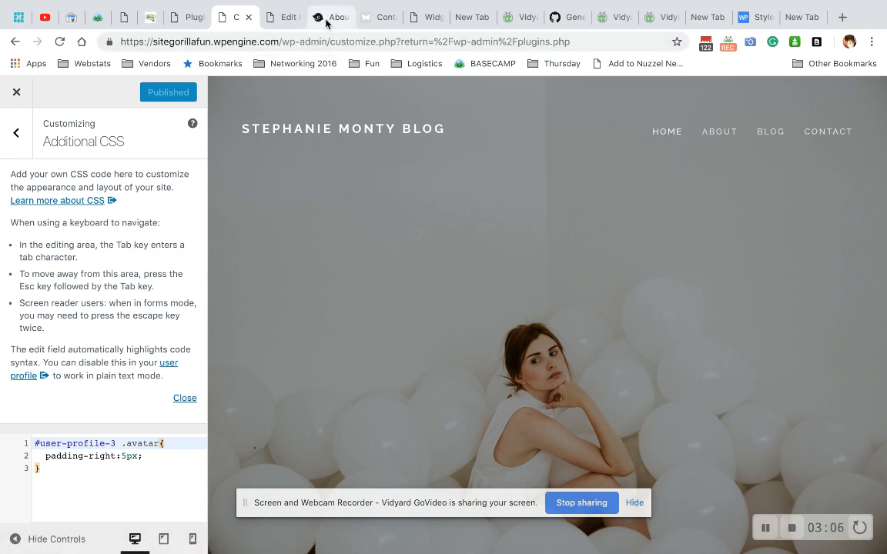
- Reload the blog page to check the sidebar profile widget's avatar spacing
{"action": "left_click", "coordinate": [330, 17]}
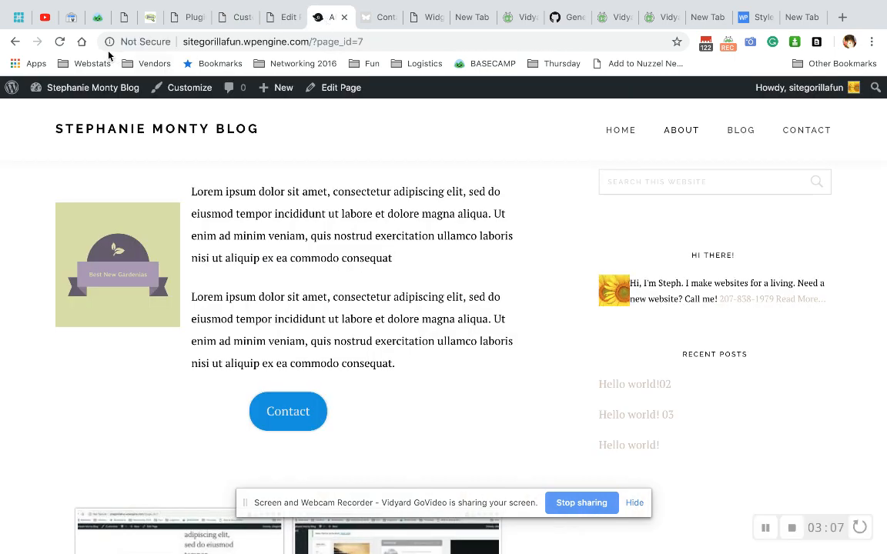
{"action": "left_click", "coordinate": [58, 41]}
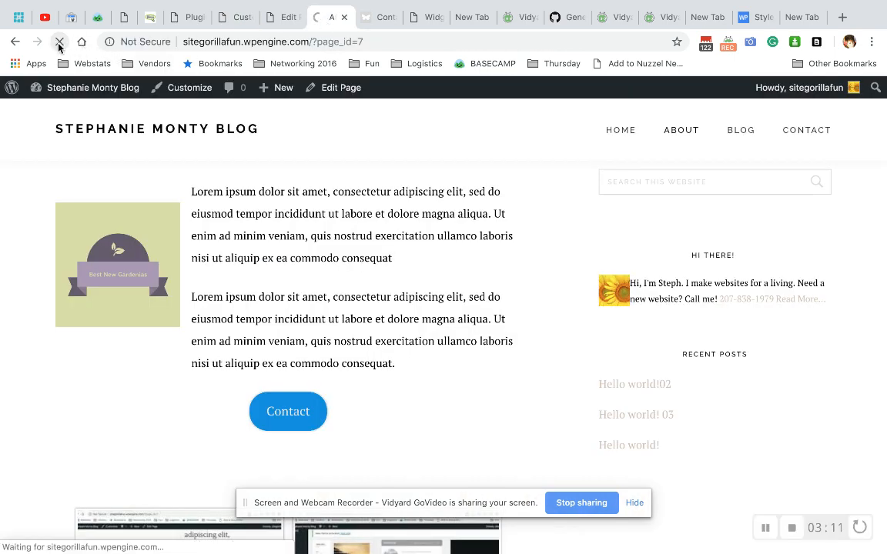
{"action": "left_click", "coordinate": [58, 42]}
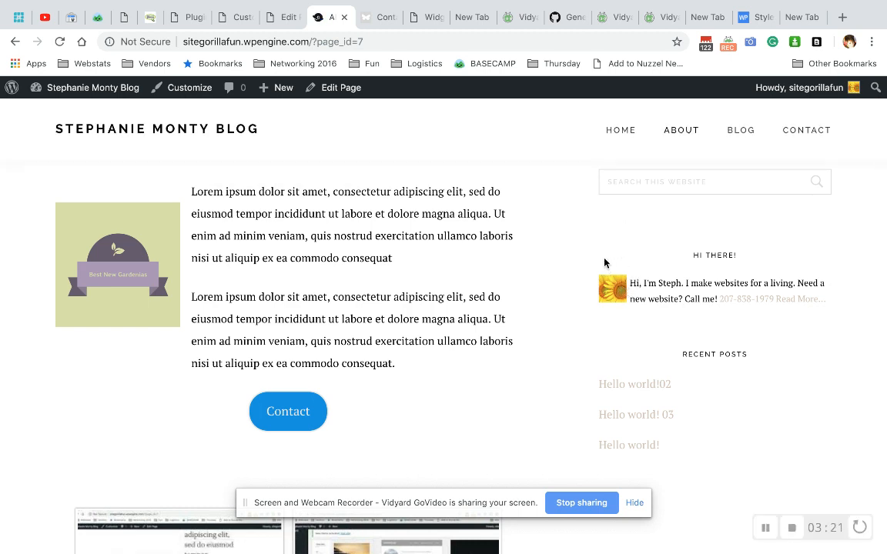
{"action": "mouse_move", "coordinate": [570, 293]}
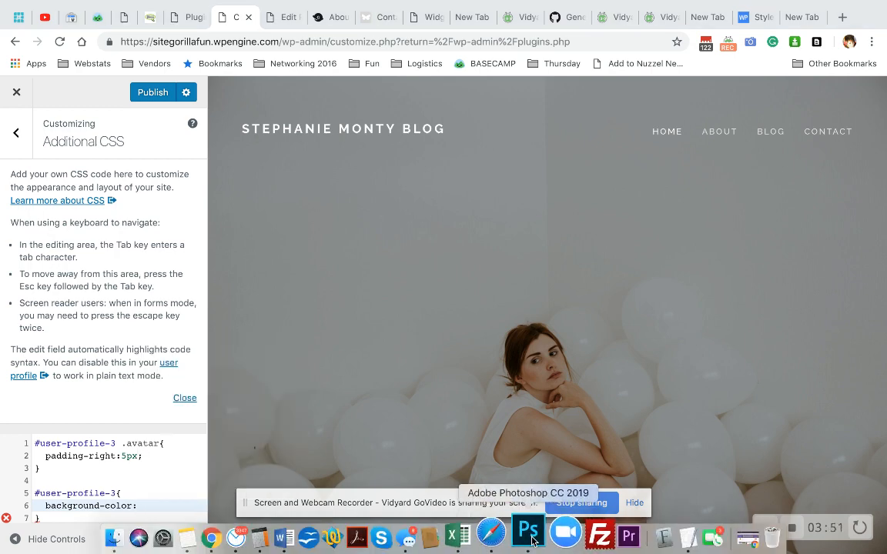
- Try to publish the incomplete #user-profile-3 background-color rule, then switch to Photoshop
{"action": "left_click", "coordinate": [152, 93]}
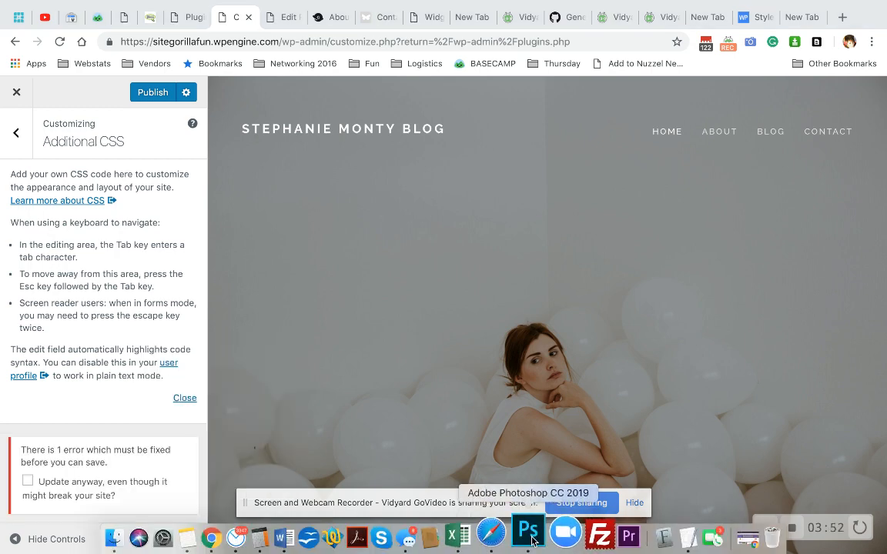
{"action": "left_click", "coordinate": [527, 533]}
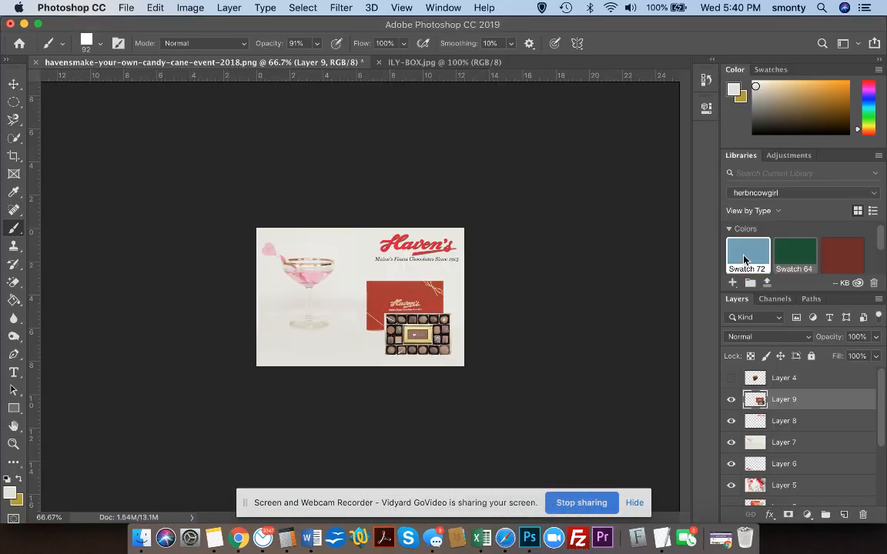
- Read the dark red foreground colour's hex 6e292b from the Photoshop Color Picker
{"action": "left_click", "coordinate": [842, 254]}
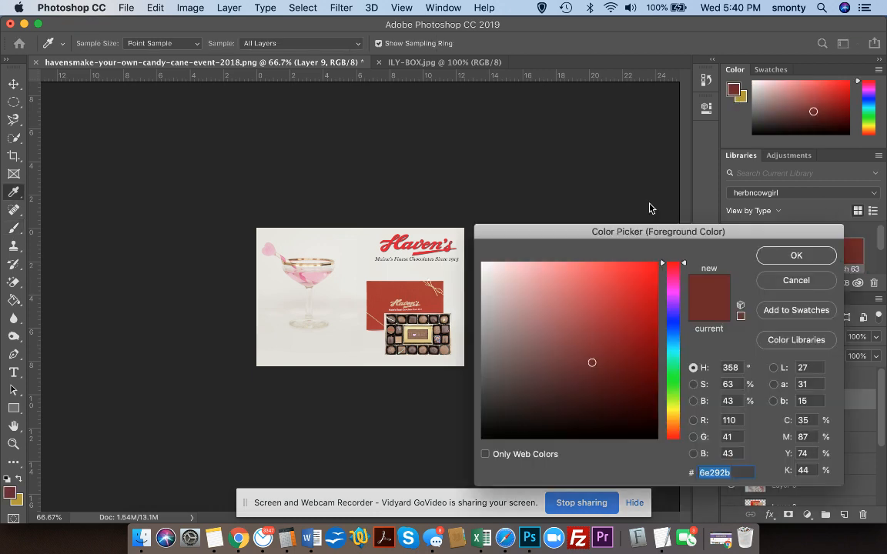
{"action": "mouse_move", "coordinate": [308, 531]}
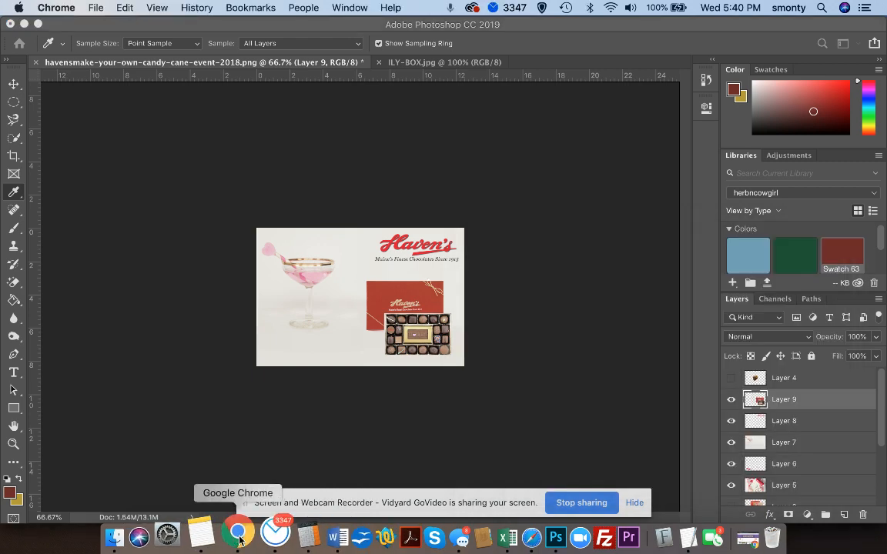
- Add a #user-profile-3 rule with background-color #6e292b, publish it, and reload the blog page
{"action": "left_click", "coordinate": [237, 533]}
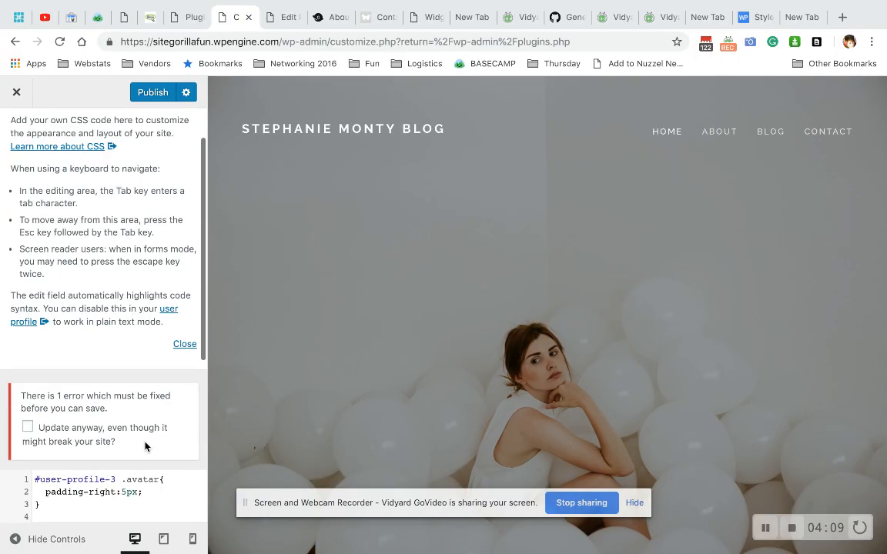
{"action": "type", "text": "#user-profile-3{"}
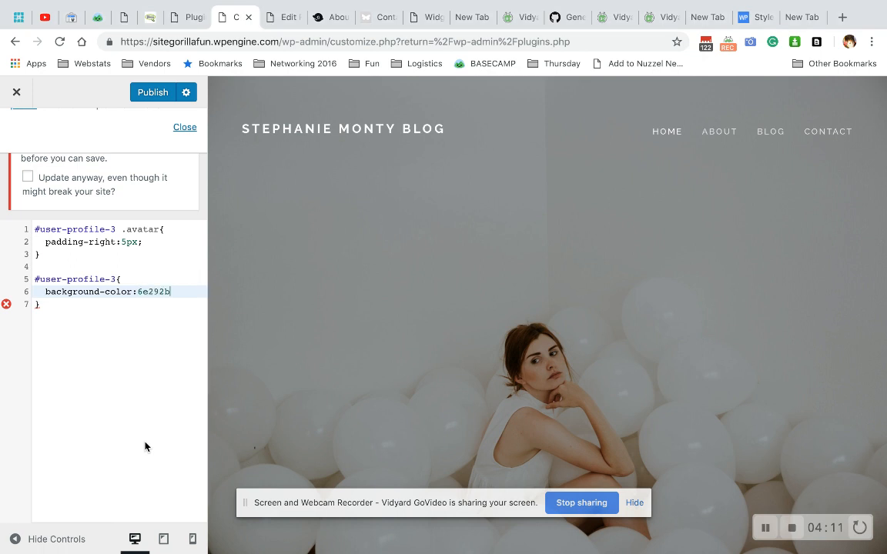
{"action": "mouse_move", "coordinate": [139, 297]}
{"action": "type", "text": "#"}
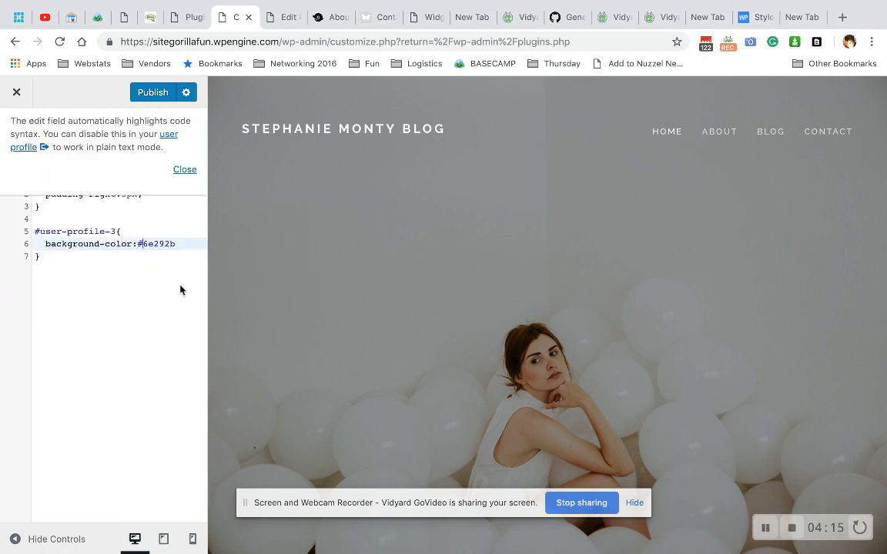
{"action": "type", "text": ";"}
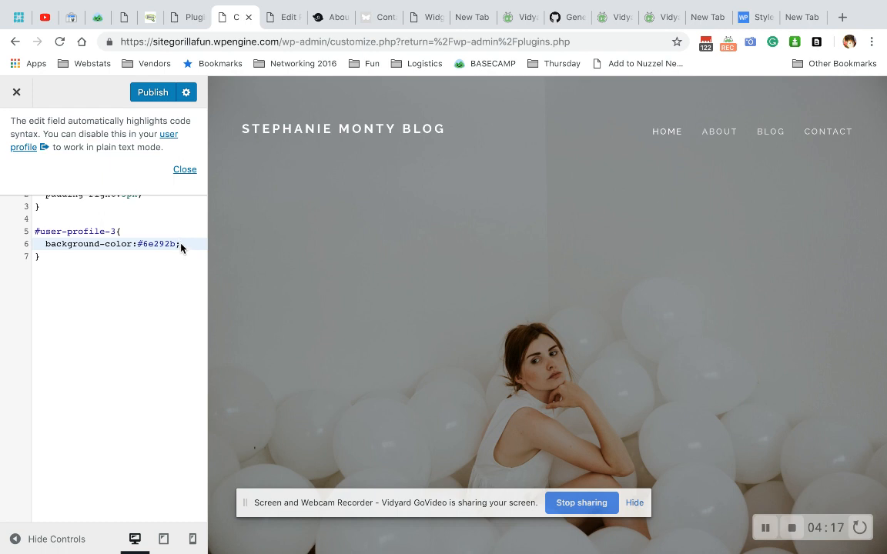
{"action": "left_click", "coordinate": [152, 93]}
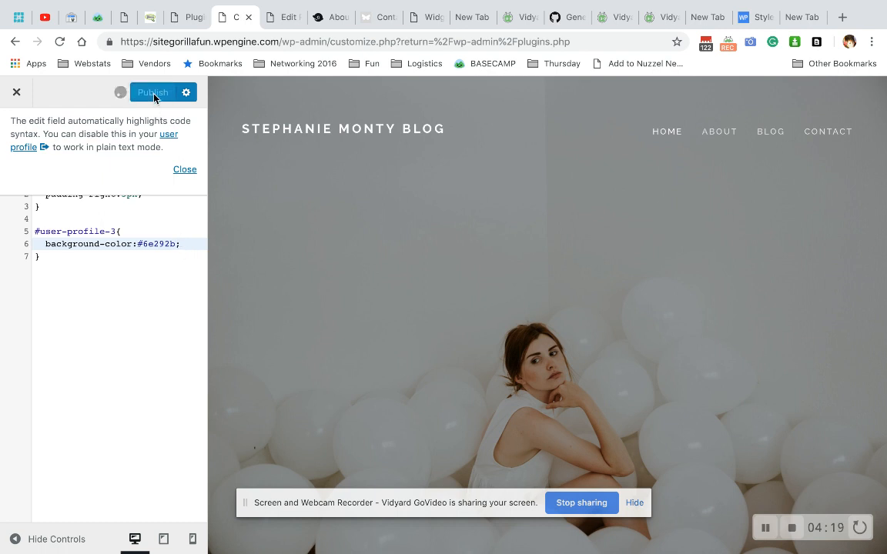
{"action": "left_click", "coordinate": [152, 93]}
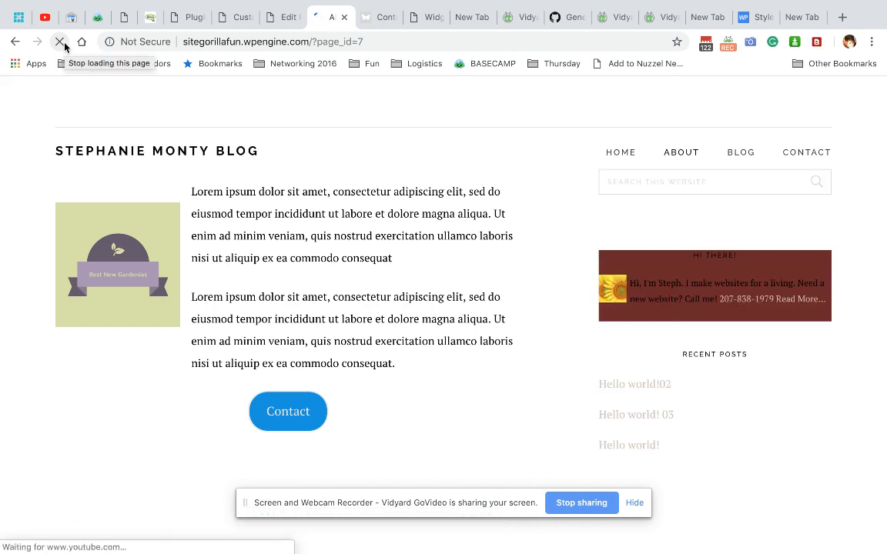
{"action": "left_click", "coordinate": [60, 42]}
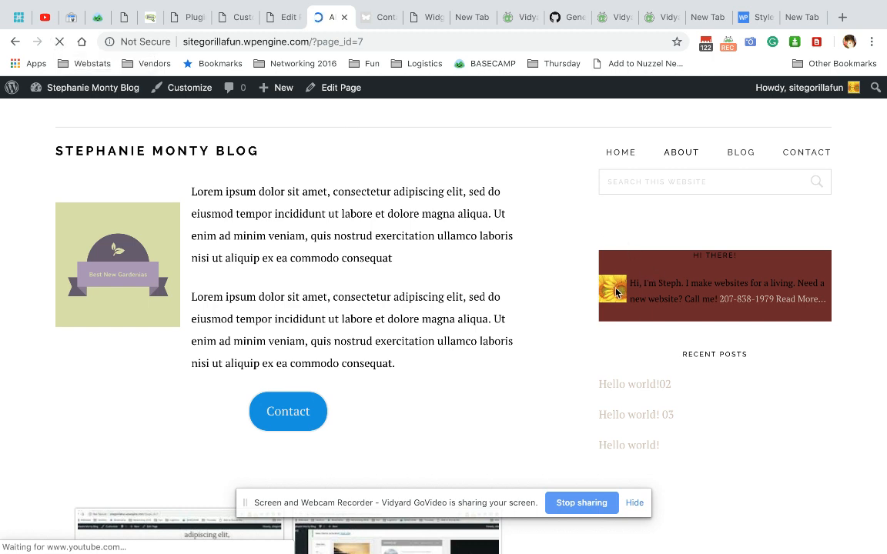
{"action": "mouse_move", "coordinate": [797, 274]}
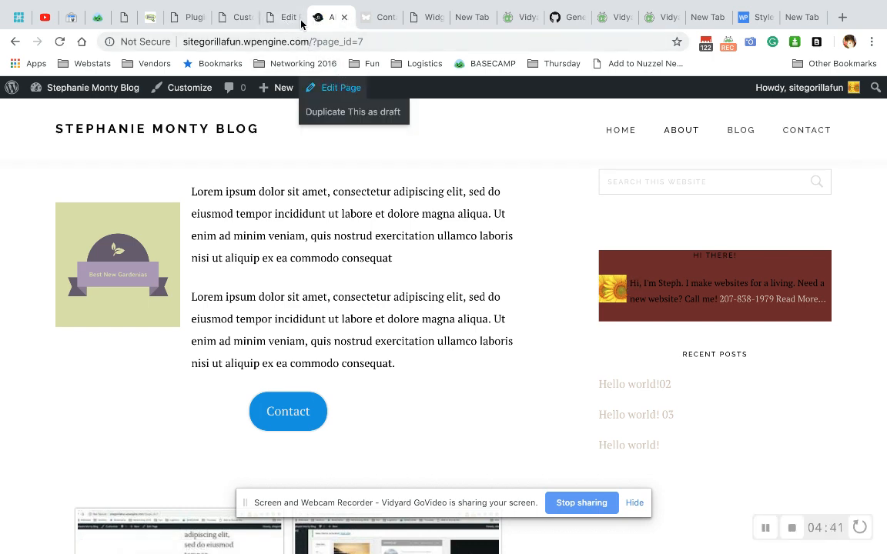
- Add padding-right:5px to the #user-profile-3 rule, publish, and view the live site
{"action": "left_click", "coordinate": [234, 17]}
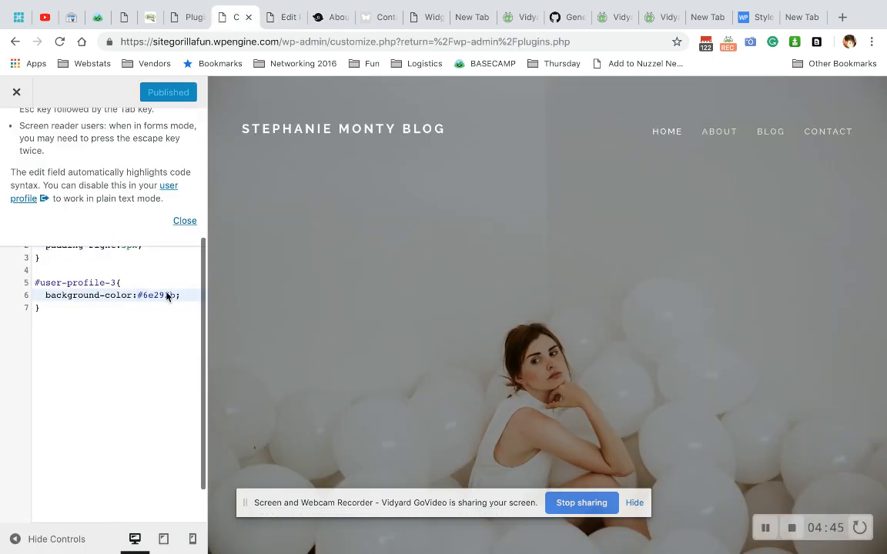
{"action": "type", "text": "pad"}
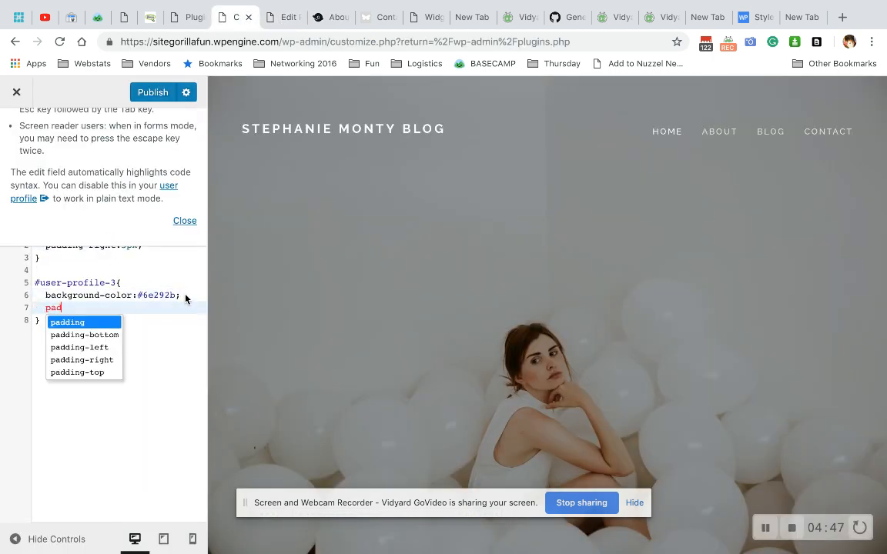
{"action": "type", "text": "-left:"}
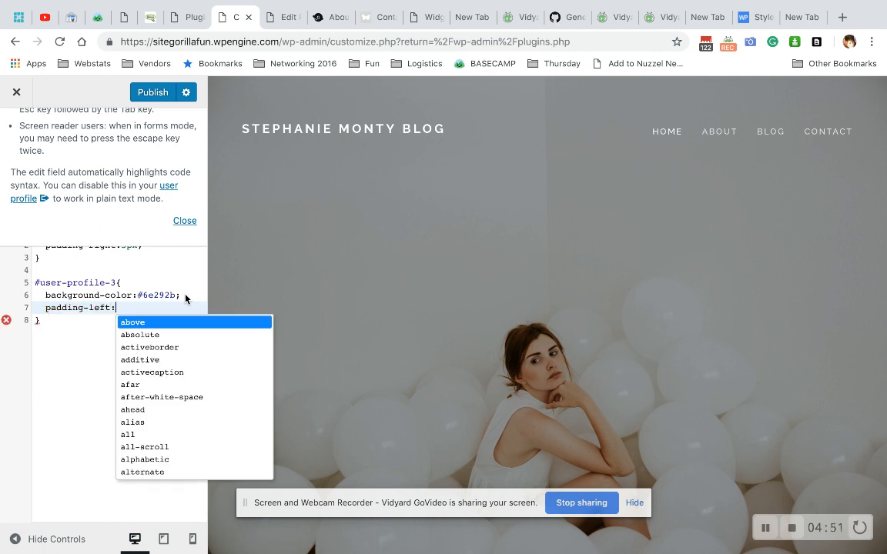
{"action": "type", "text": "5p"}
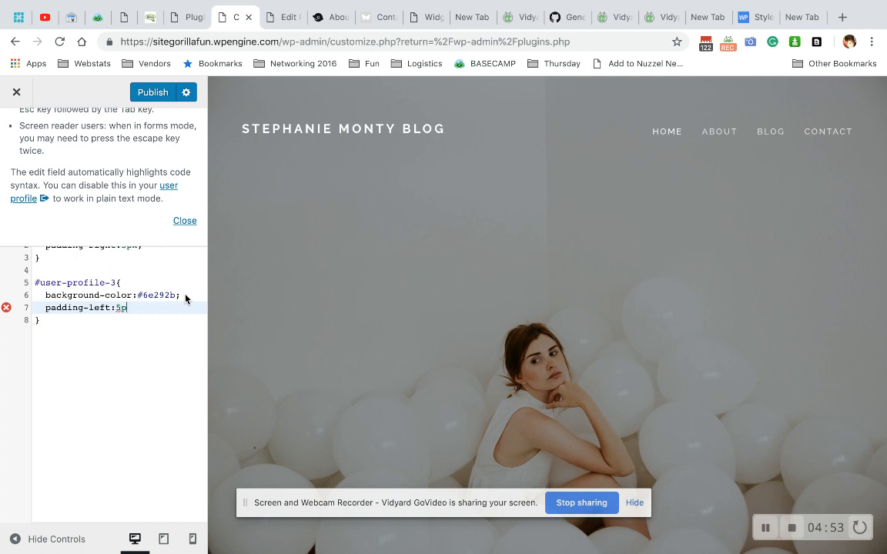
{"action": "type", "text": "padding-right:5p"}
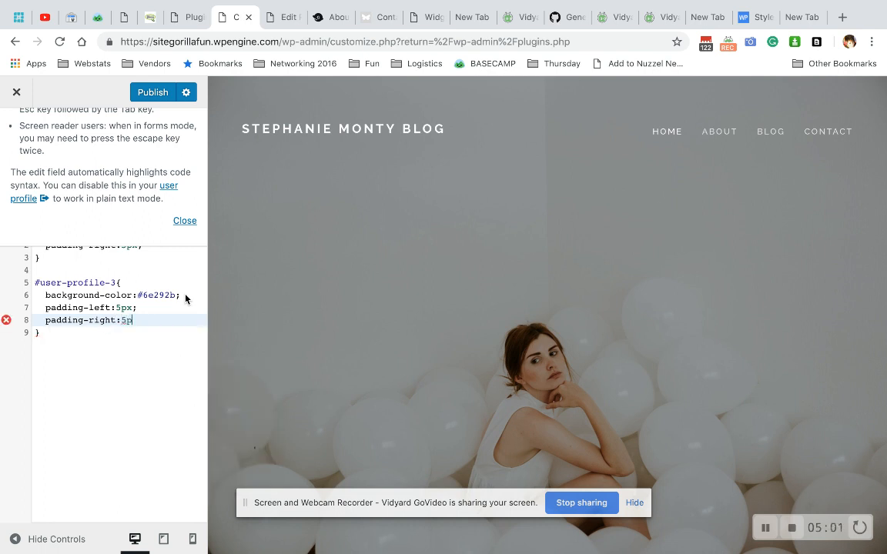
{"action": "type", "text": "x;"}
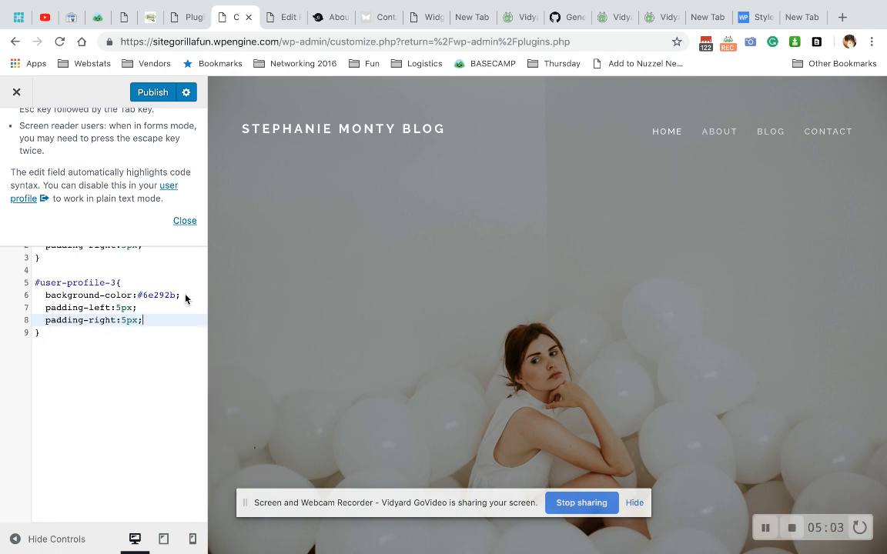
{"action": "left_click", "coordinate": [152, 92]}
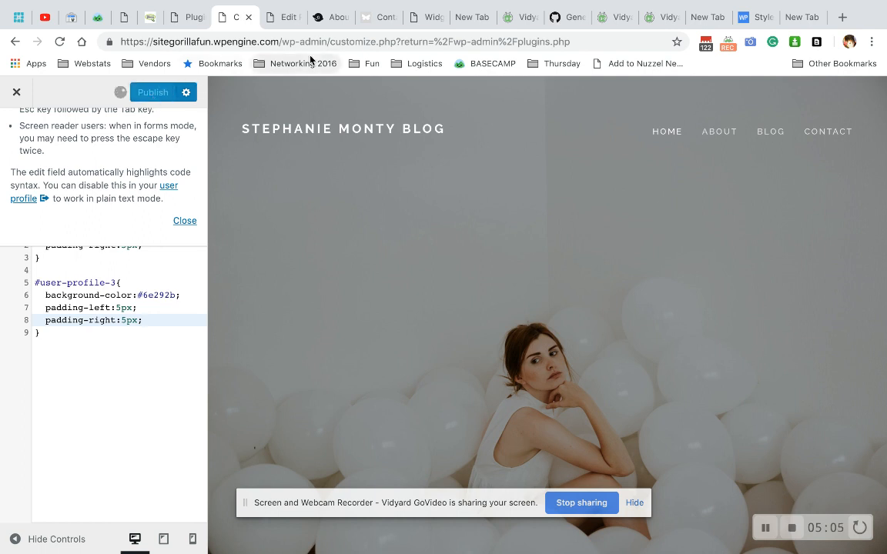
{"action": "left_click", "coordinate": [330, 17]}
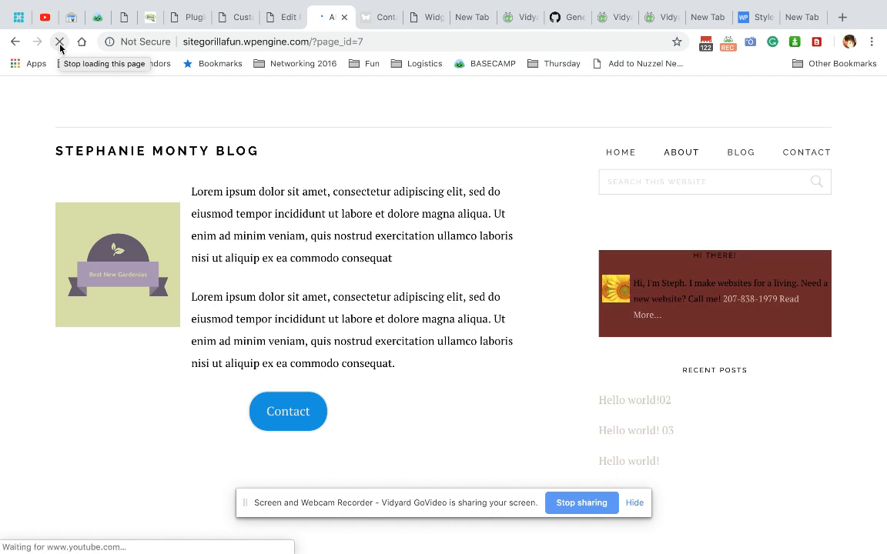
- Add padding-top:10px to #user-profile-3, publish, and reload the blog page to check
{"action": "left_click", "coordinate": [60, 41]}
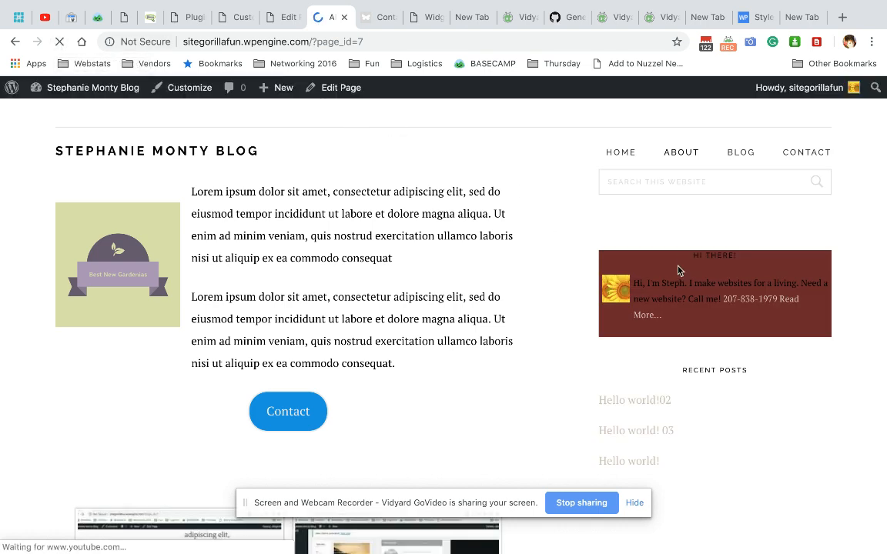
{"action": "mouse_move", "coordinate": [748, 299]}
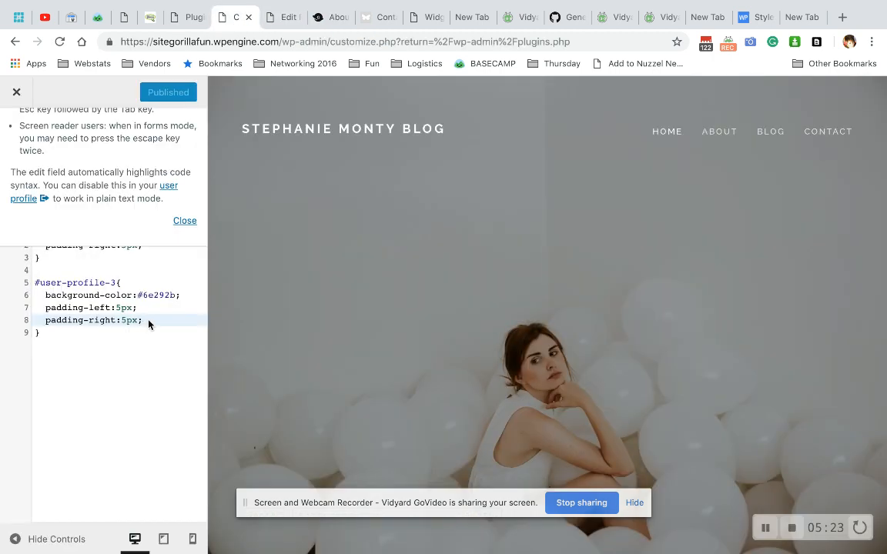
{"action": "type", "text": "padding-top:"}
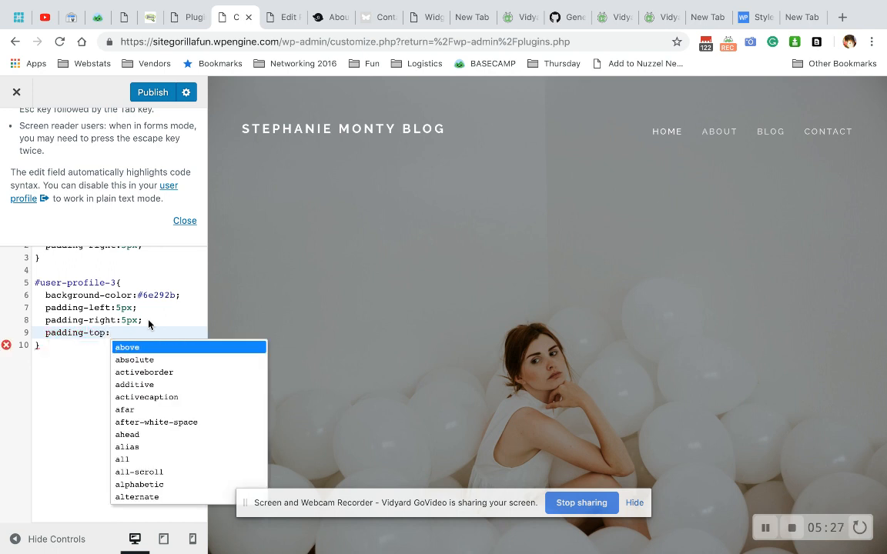
{"action": "type", "text": "10px"}
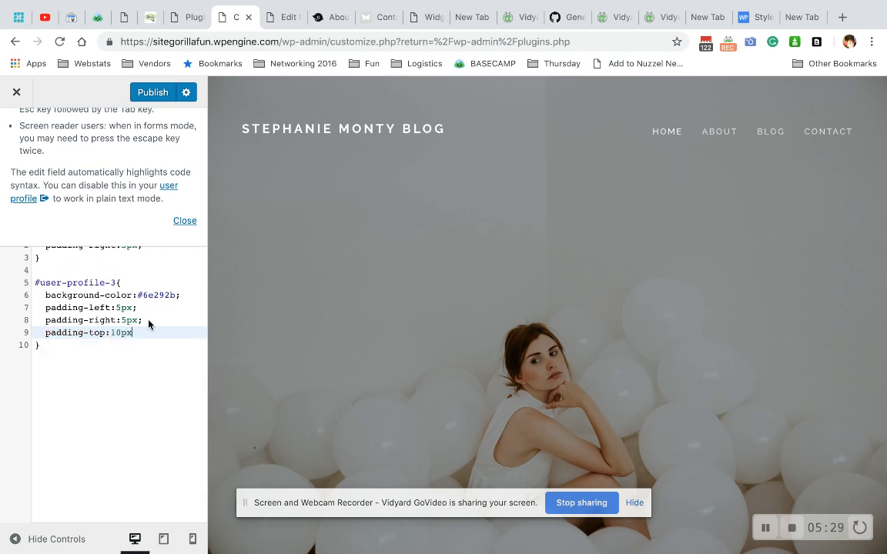
{"action": "left_click", "coordinate": [153, 93]}
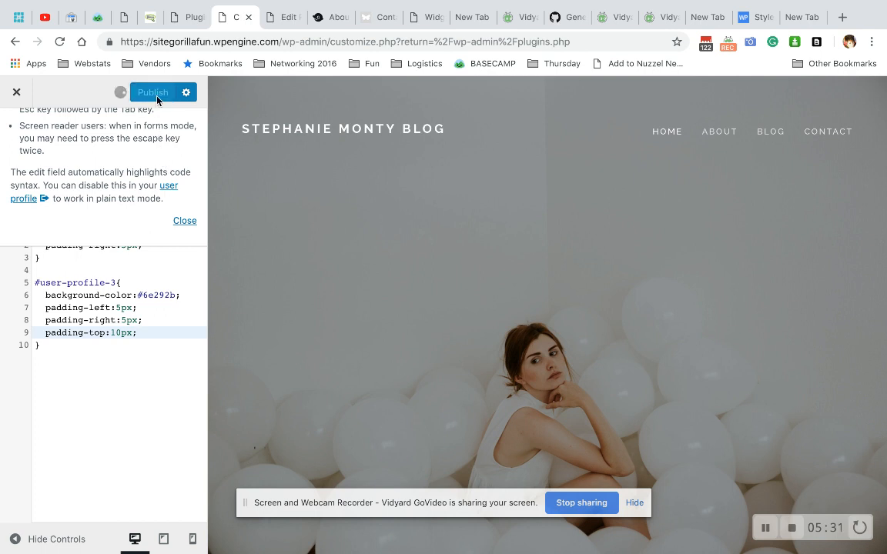
{"action": "left_click", "coordinate": [151, 92]}
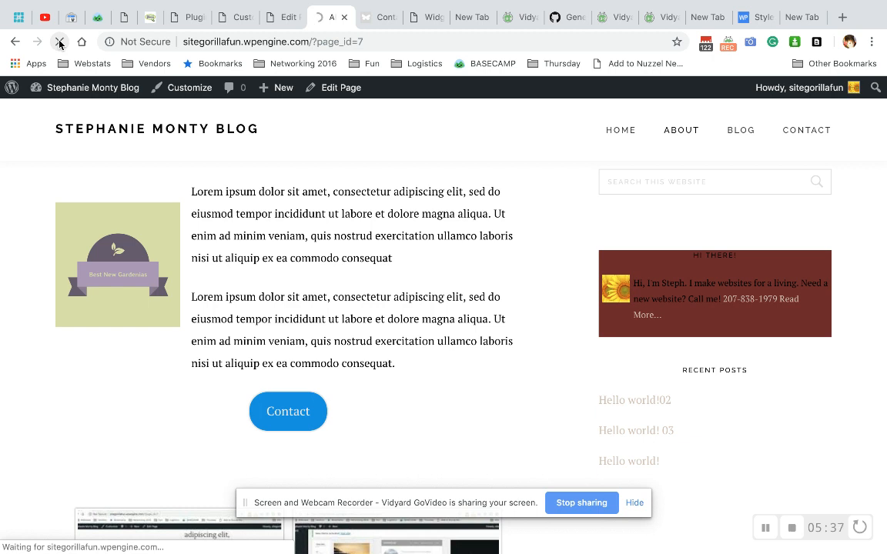
{"action": "left_click", "coordinate": [60, 42]}
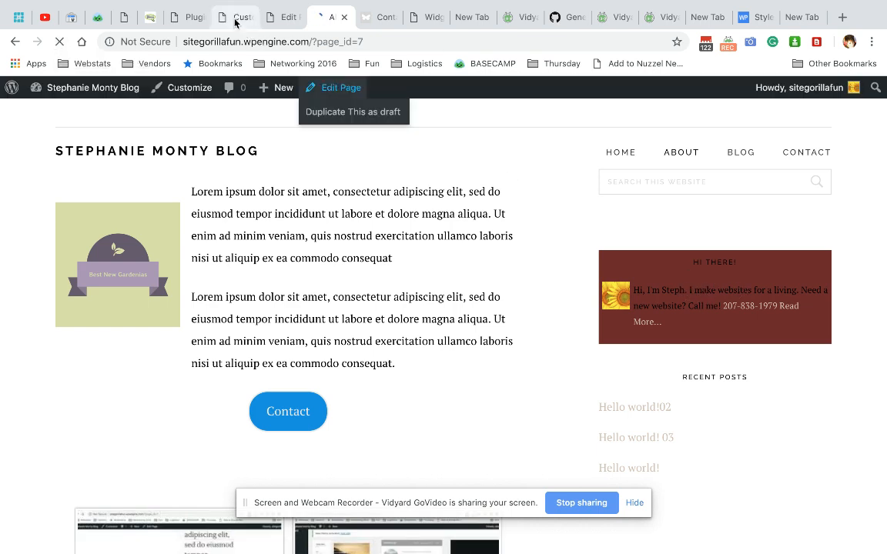
- Add color:#fff to the #user-profile-3 rule and publish the white text
{"action": "left_click", "coordinate": [188, 86]}
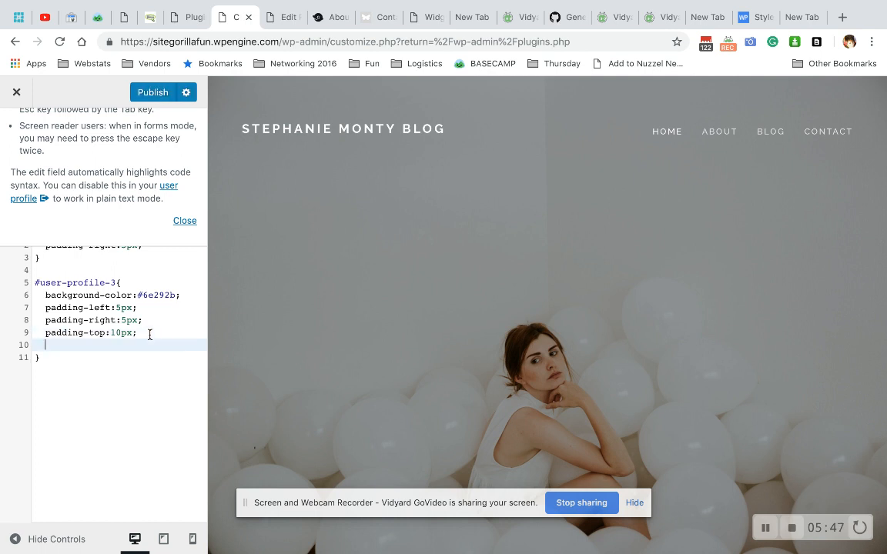
{"action": "type", "text": "color:"}
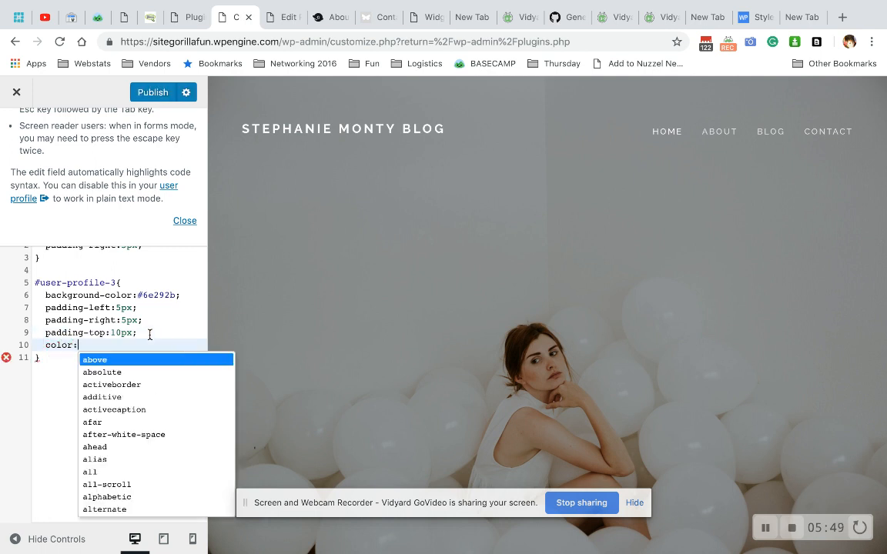
{"action": "type", "text": "#fff;"}
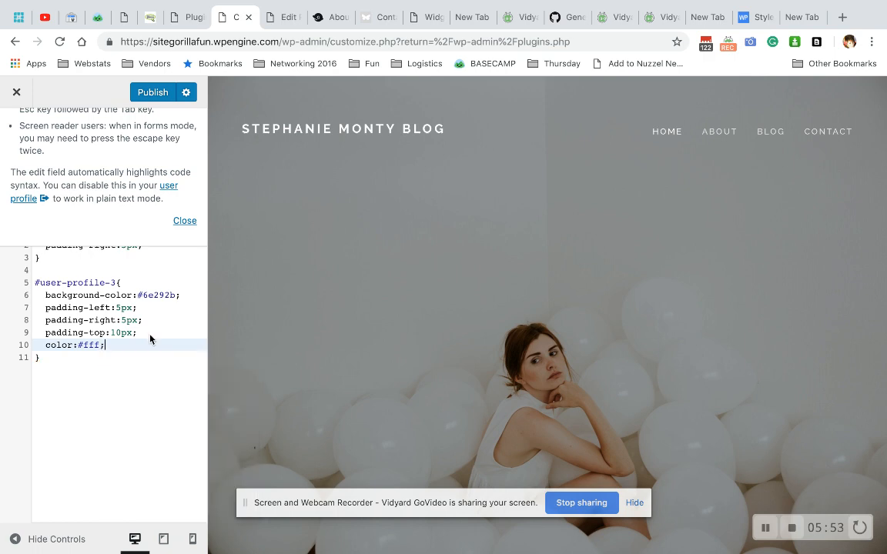
{"action": "left_click", "coordinate": [152, 93]}
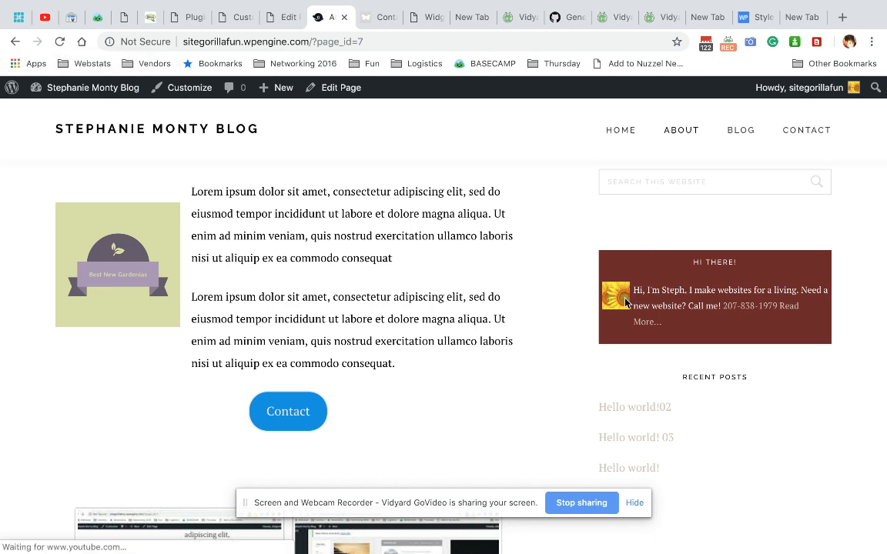
{"action": "mouse_move", "coordinate": [655, 292]}
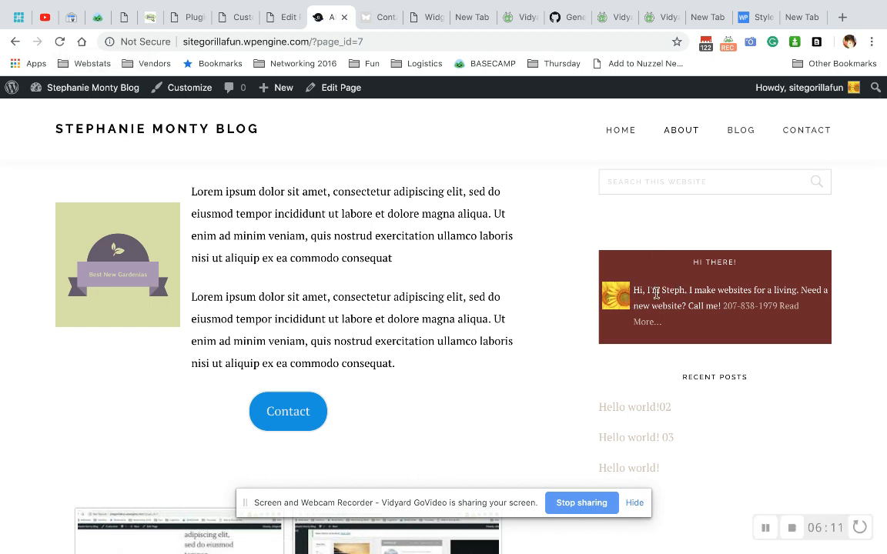
{"action": "mouse_move", "coordinate": [763, 285]}
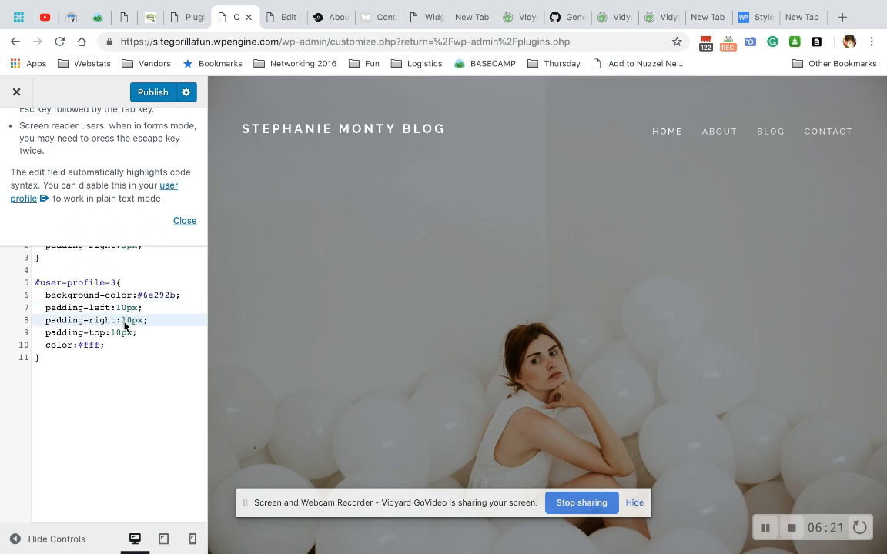
- Publish the 10px left and right padding, reload the blog page, then go to the Plugins admin page
{"action": "left_click", "coordinate": [153, 93]}
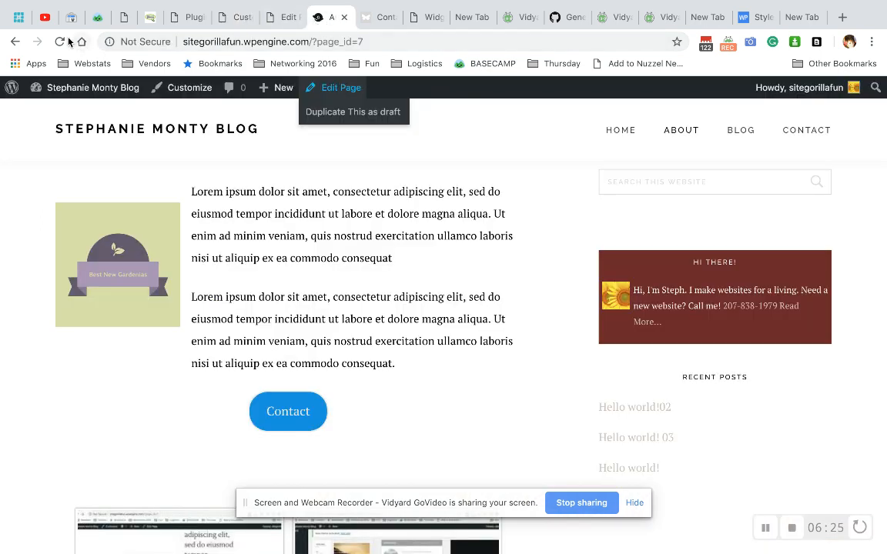
{"action": "left_click", "coordinate": [353, 111]}
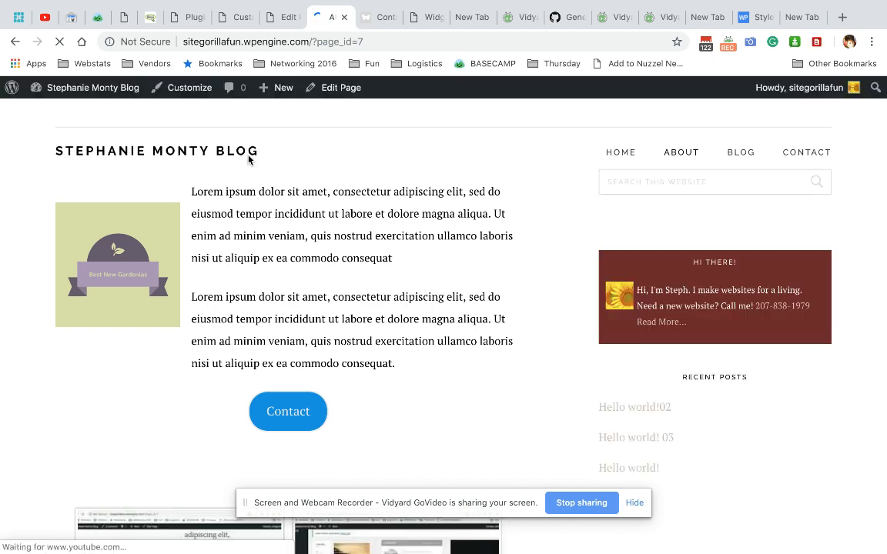
{"action": "mouse_move", "coordinate": [259, 126]}
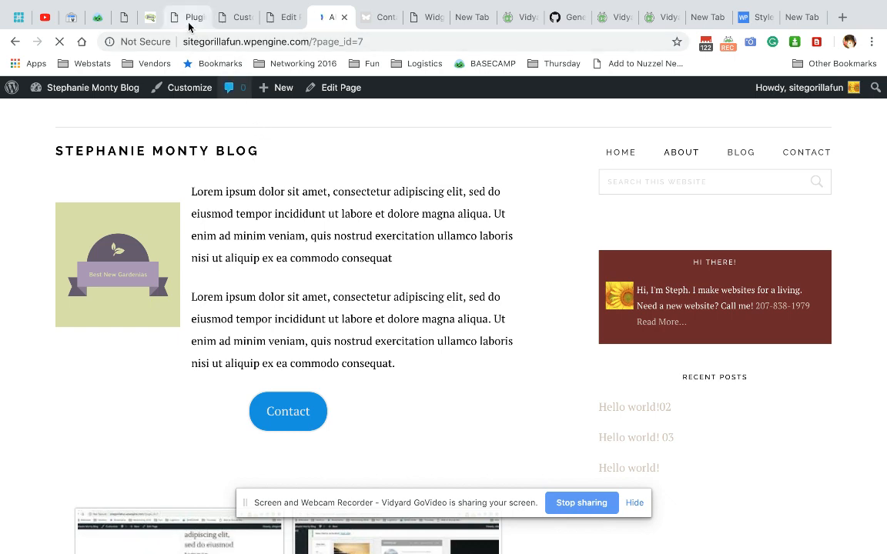
{"action": "left_click", "coordinate": [40, 329]}
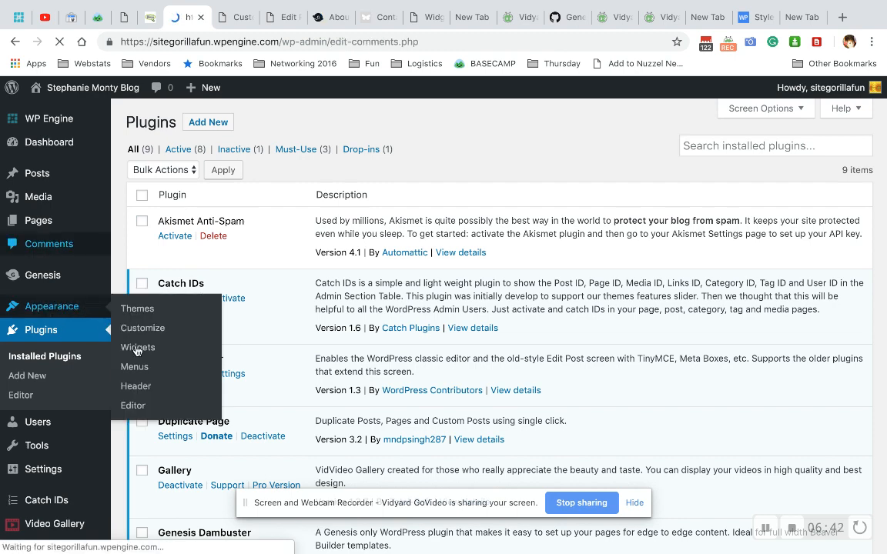
- In Widgets, set the Genesis User Profile Gravatar Size to Large (85px) and save
{"action": "left_click", "coordinate": [49, 243]}
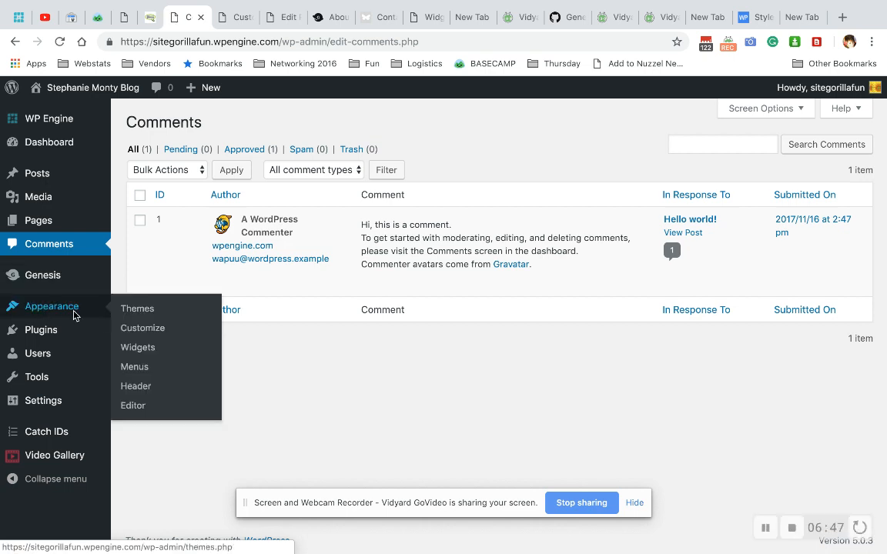
{"action": "left_click", "coordinate": [138, 348]}
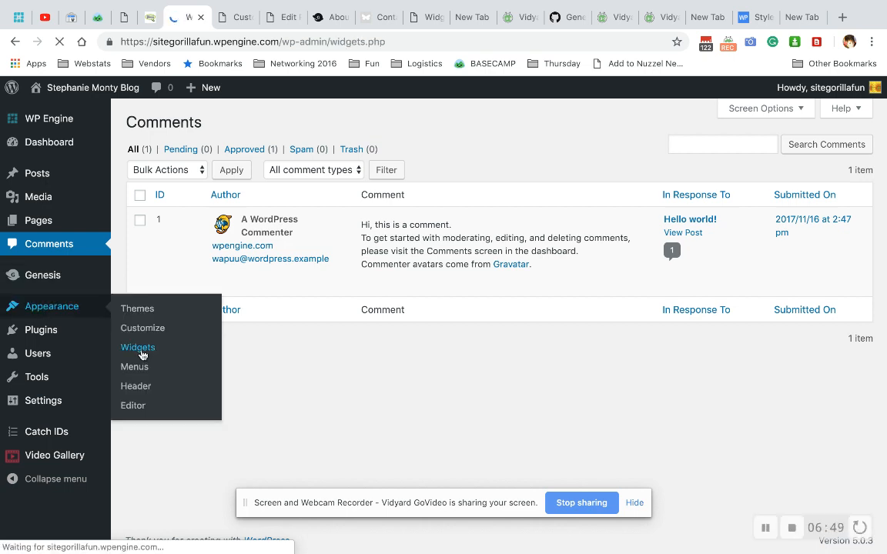
{"action": "left_click", "coordinate": [138, 348]}
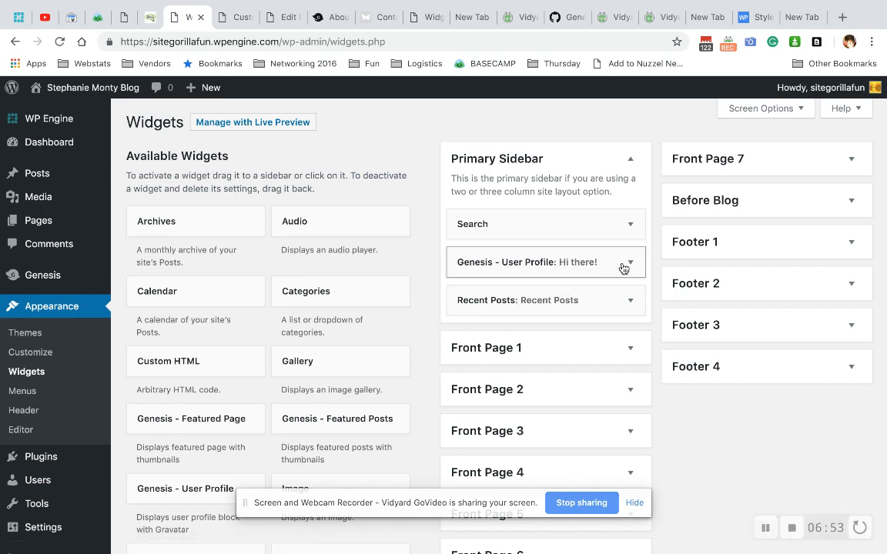
{"action": "left_click", "coordinate": [624, 261]}
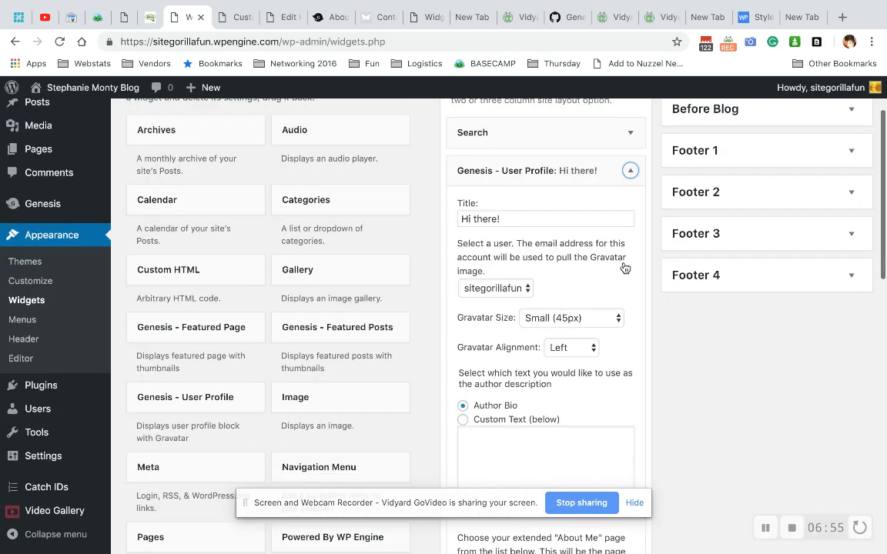
{"action": "left_click", "coordinate": [571, 317]}
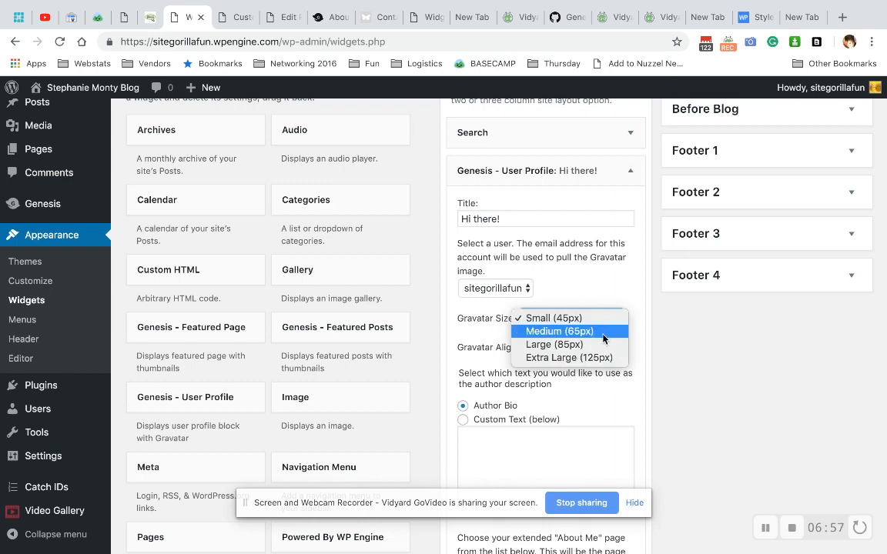
{"action": "left_click", "coordinate": [555, 344]}
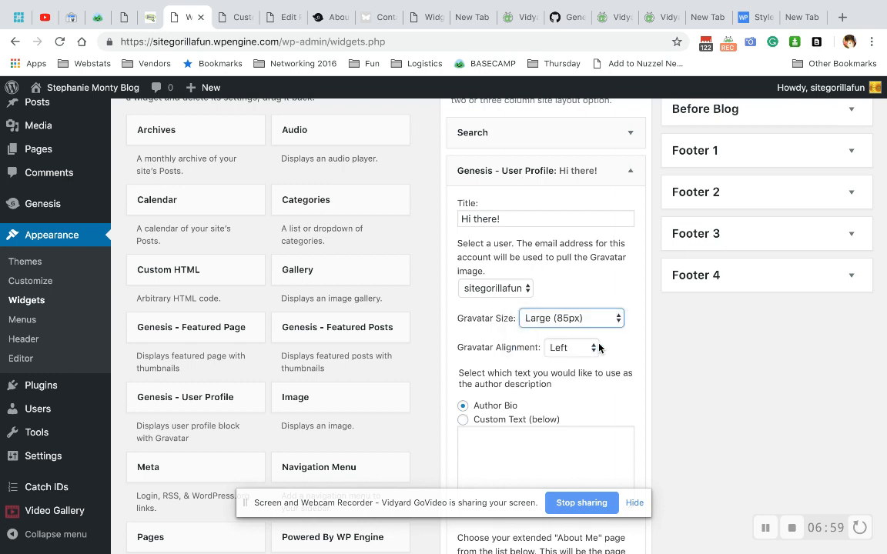
{"action": "scroll", "scroll_direction": "down", "scroll_amount": 3}
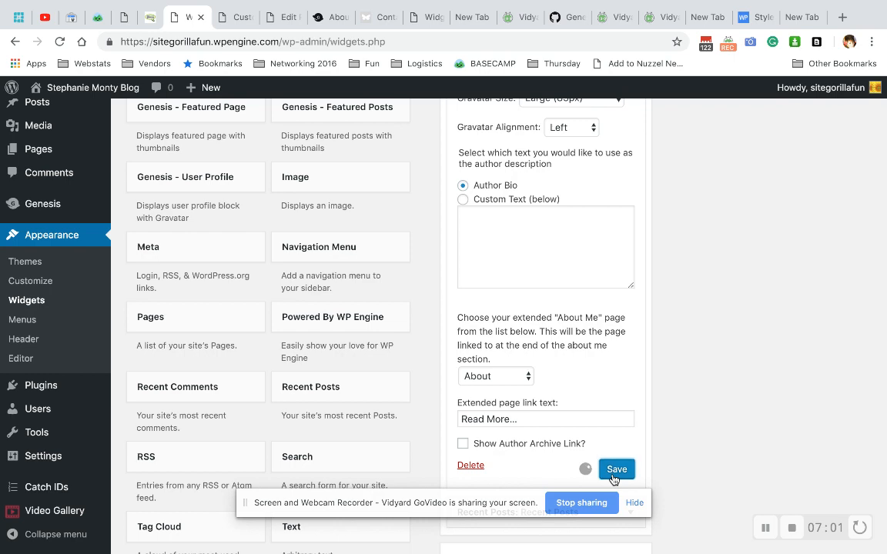
{"action": "left_click", "coordinate": [616, 468]}
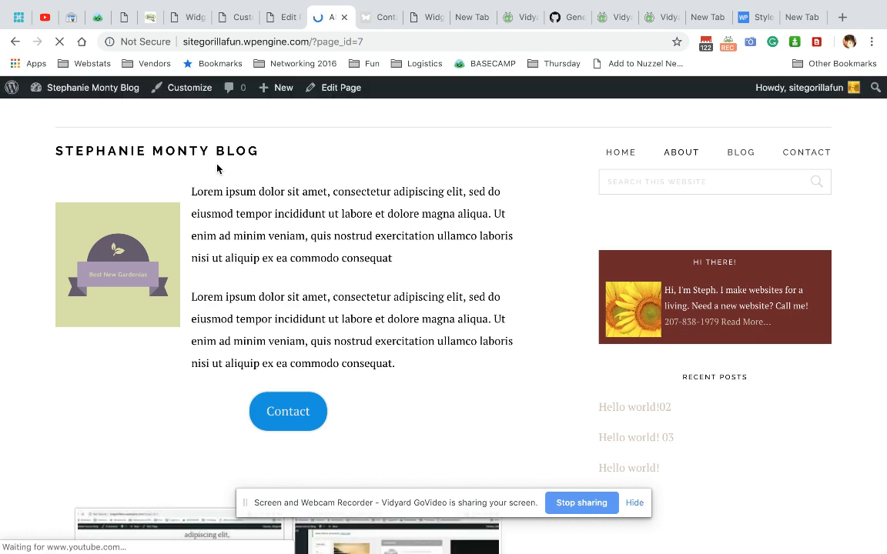
{"action": "mouse_move", "coordinate": [758, 252]}
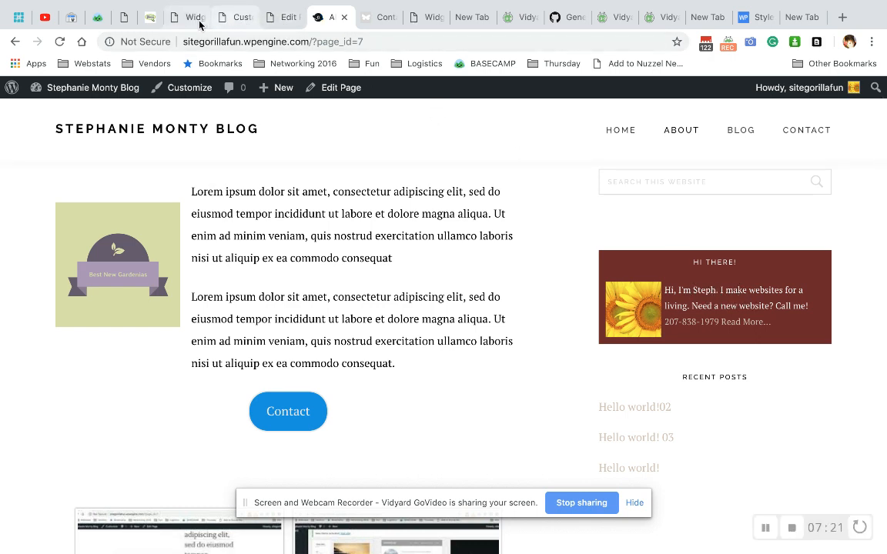
- Return to the Additional CSS editor at the end of the #user-profile-3 rule
{"action": "left_click", "coordinate": [234, 17]}
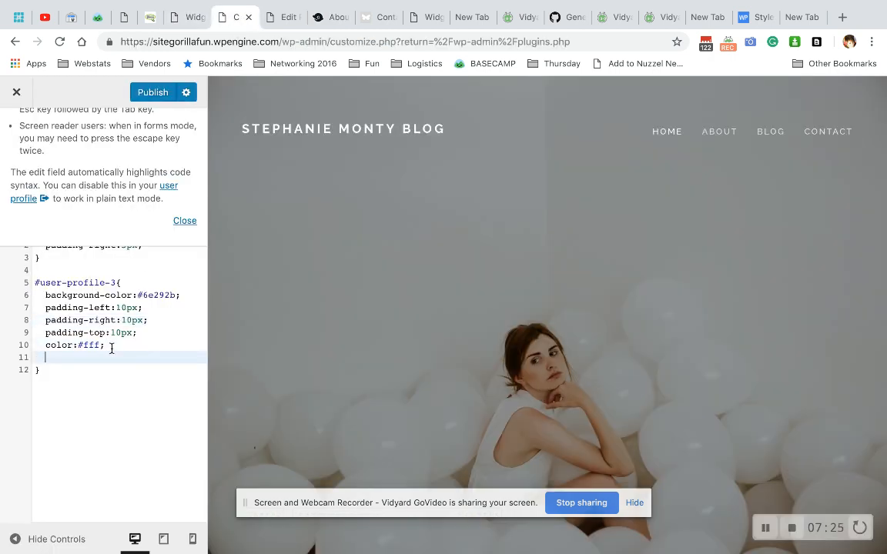
- Add a font-size rule to #user-profile-3 and reload the live page to see the larger text
{"action": "type", "text": "font-size:"}
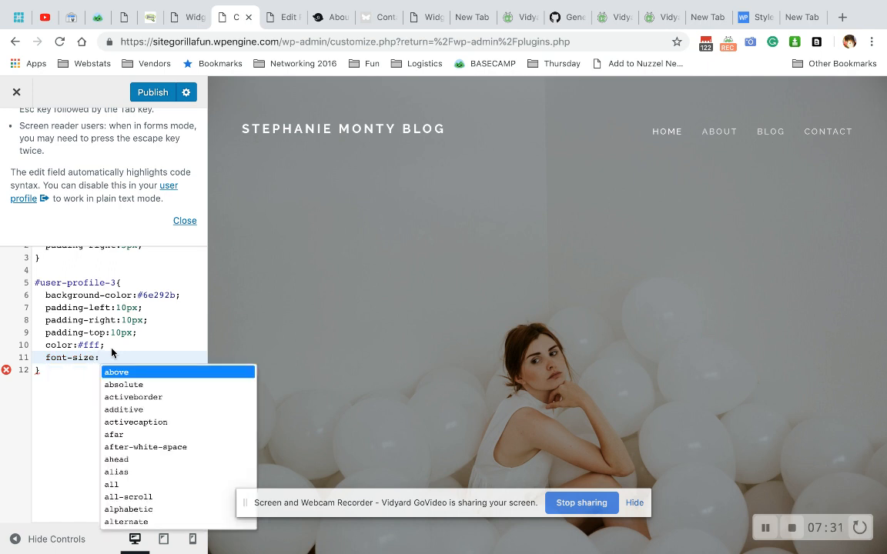
{"action": "type", "text": "1.4"}
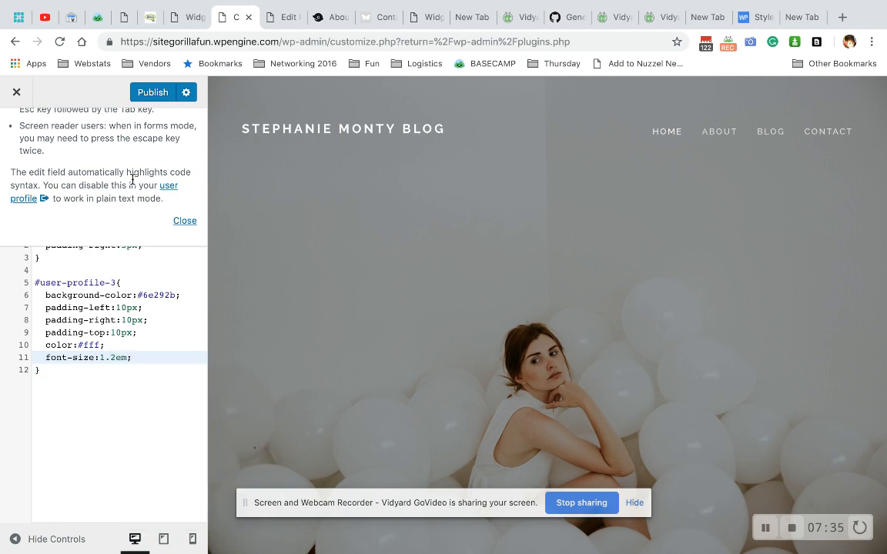
{"action": "left_click", "coordinate": [153, 92]}
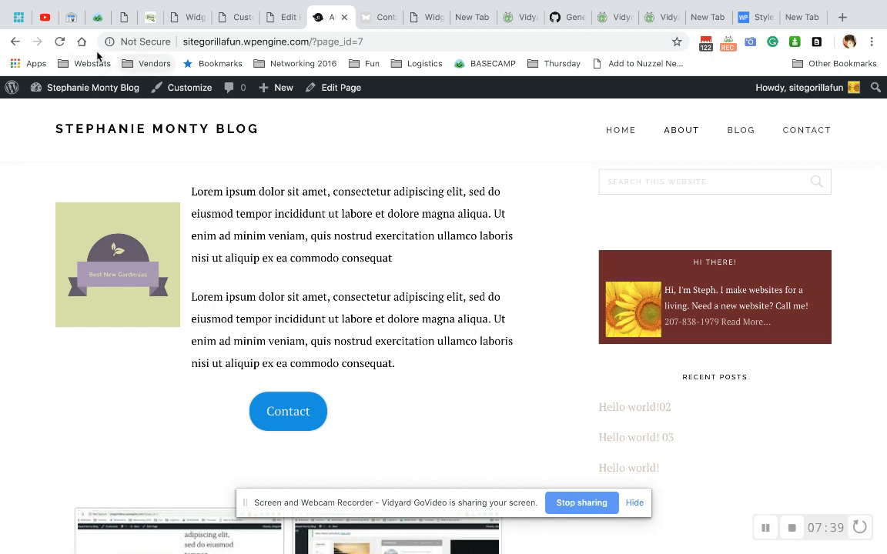
{"action": "left_click", "coordinate": [60, 40]}
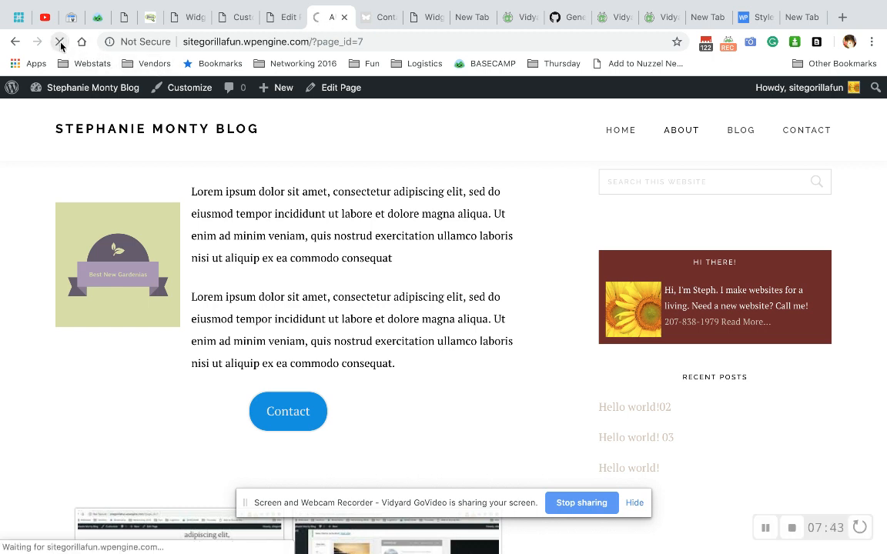
{"action": "left_click", "coordinate": [59, 42]}
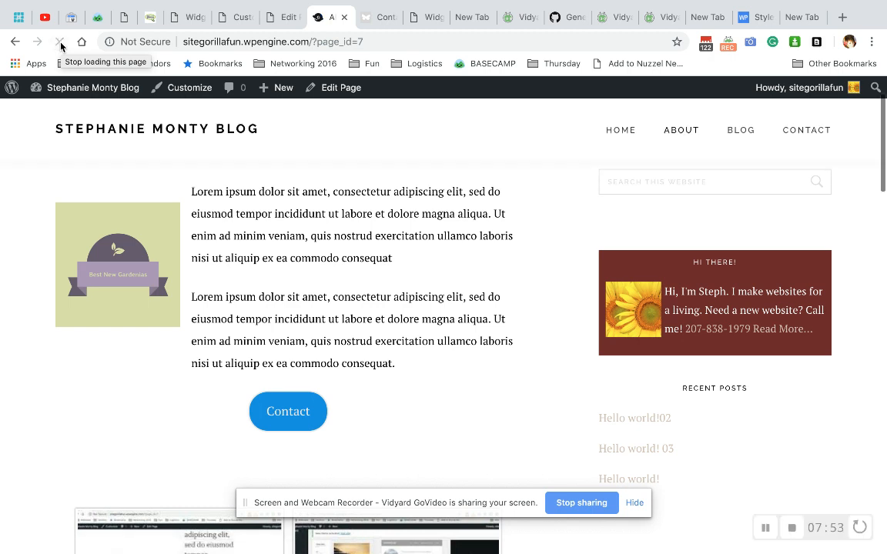
- Copy the .widget-title selector from the wpsites.net tutorial and return to the CSS editor
{"action": "left_click", "coordinate": [742, 17]}
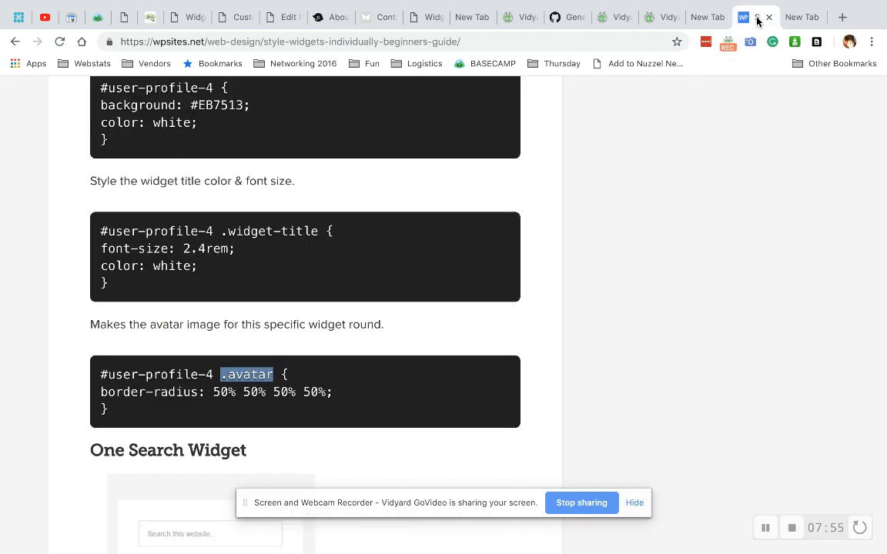
{"action": "scroll", "scroll_direction": "up", "scroll_amount": 3}
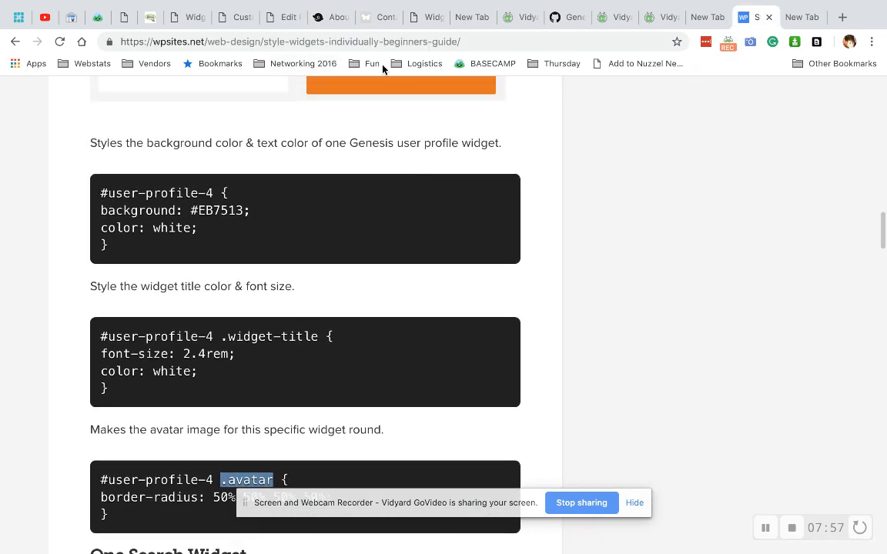
{"action": "scroll", "scroll_direction": "down", "scroll_amount": 3}
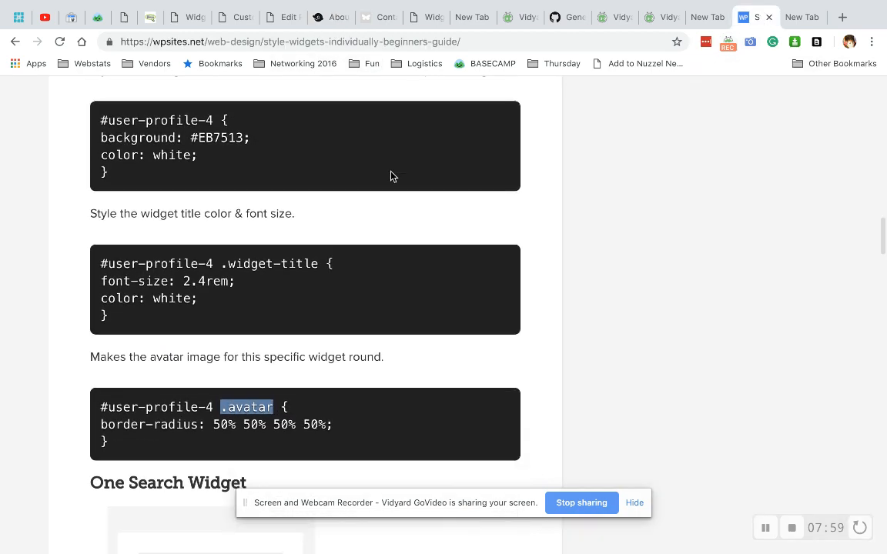
{"action": "scroll", "scroll_direction": "up", "scroll_amount": 3}
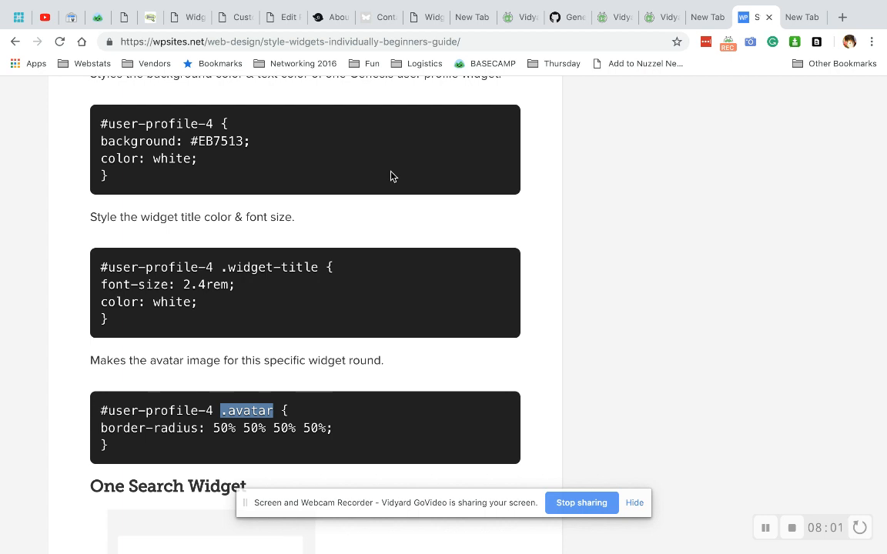
{"action": "mouse_move", "coordinate": [193, 315]}
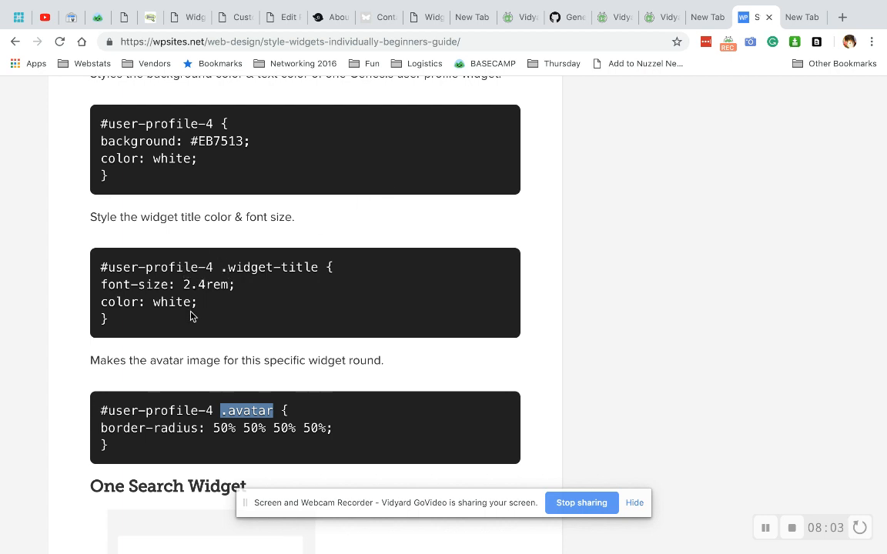
{"action": "mouse_move", "coordinate": [218, 270]}
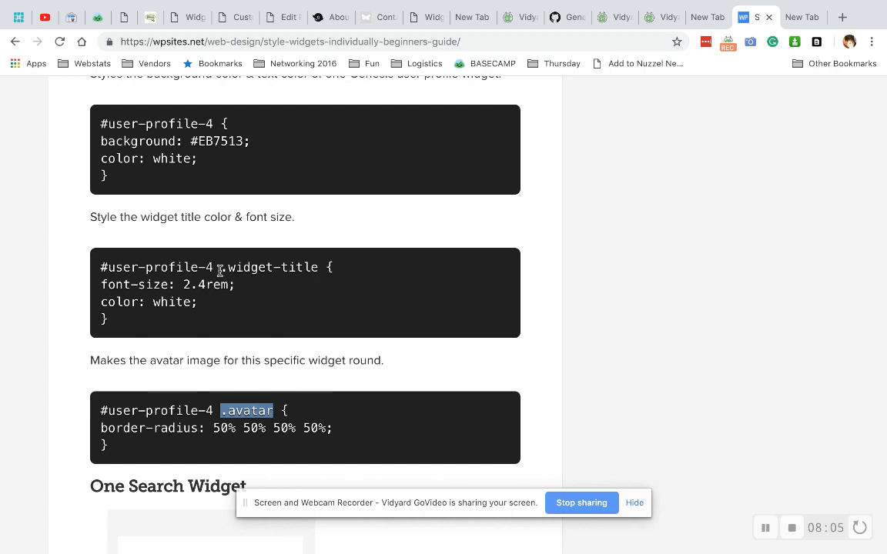
{"action": "double_click", "coordinate": [269, 268]}
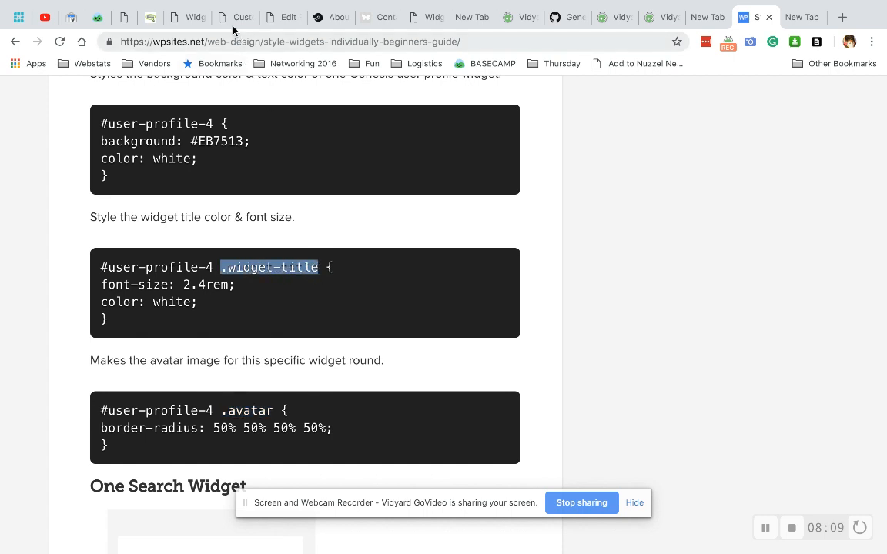
{"action": "left_click", "coordinate": [234, 17]}
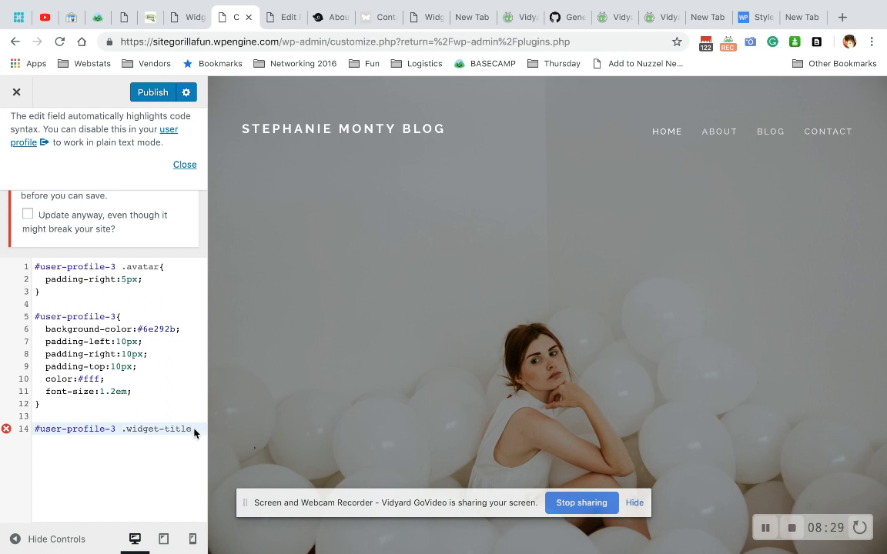
- Replace the trial .widget-title selector with .avatar after checking the tutorial's border-radius code
{"action": "type", "text": "{"}
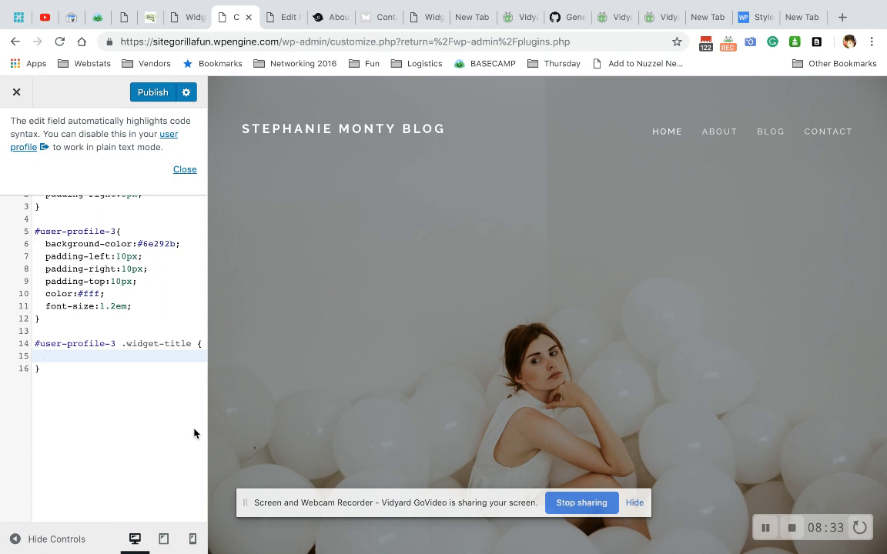
{"action": "left_click", "coordinate": [756, 17]}
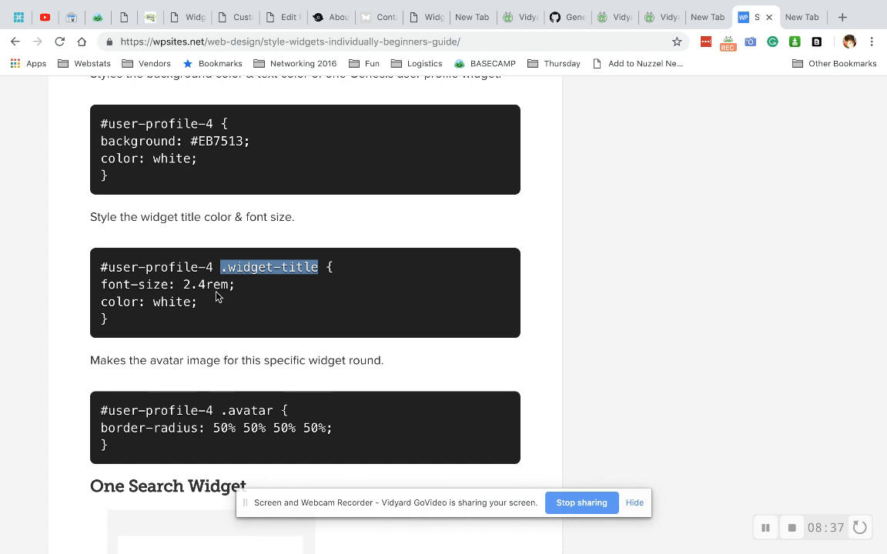
{"action": "mouse_move", "coordinate": [219, 305]}
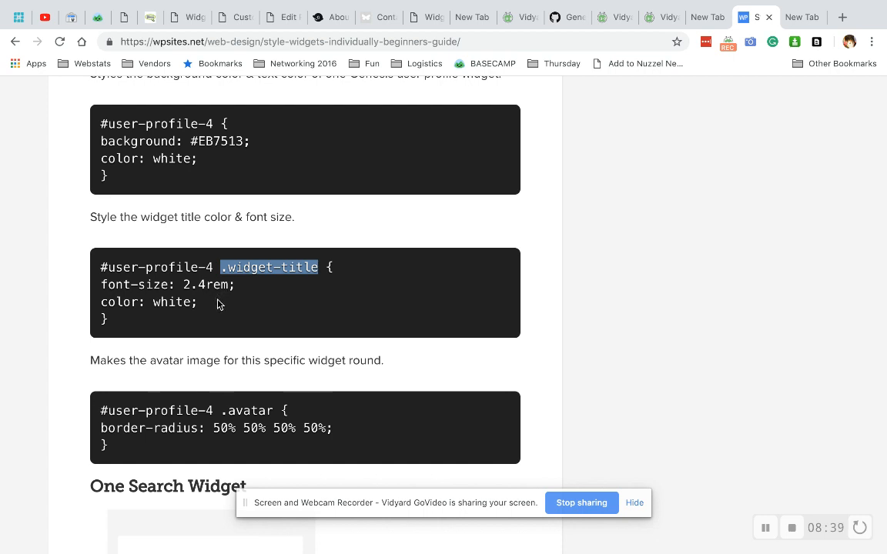
{"action": "mouse_move", "coordinate": [191, 404]}
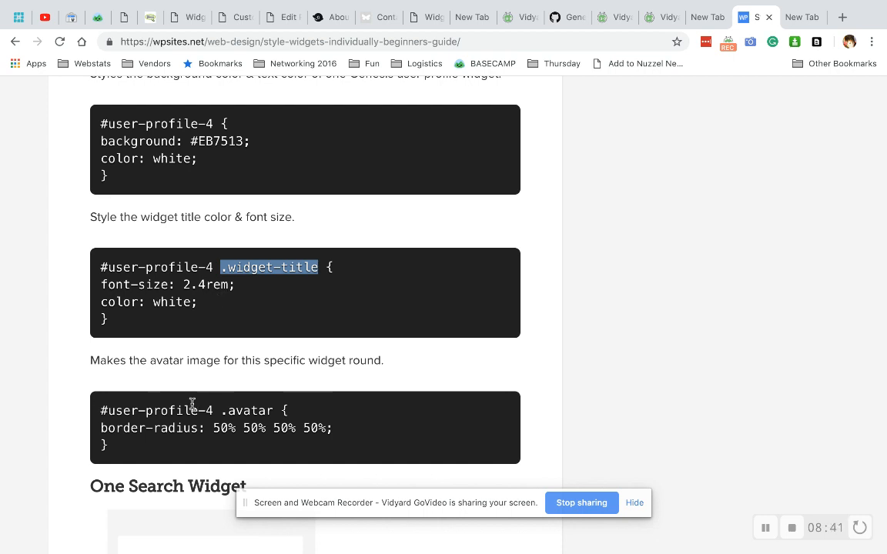
{"action": "mouse_move", "coordinate": [231, 362]}
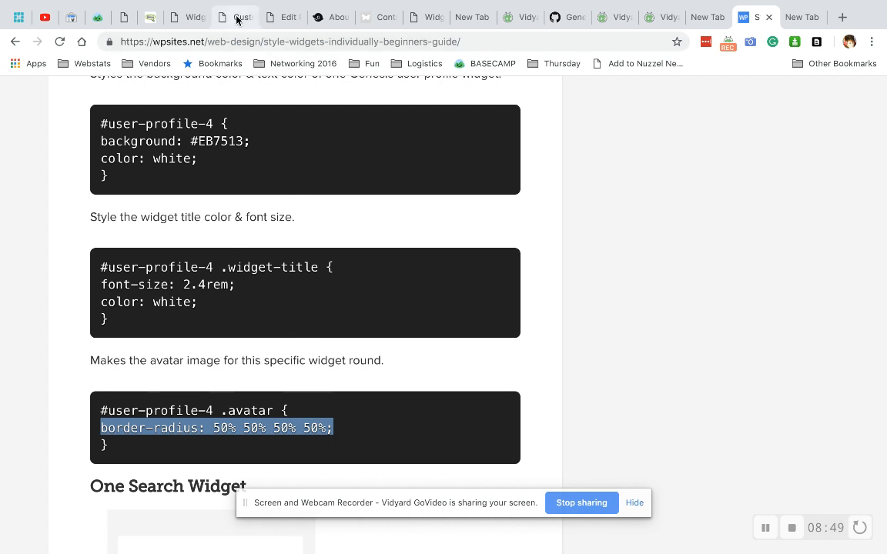
{"action": "left_click", "coordinate": [234, 17]}
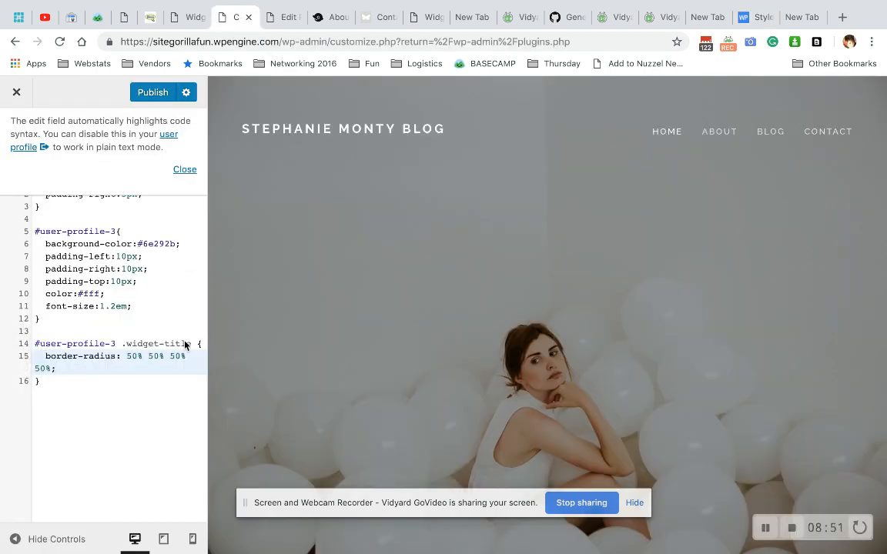
{"action": "double_click", "coordinate": [157, 344]}
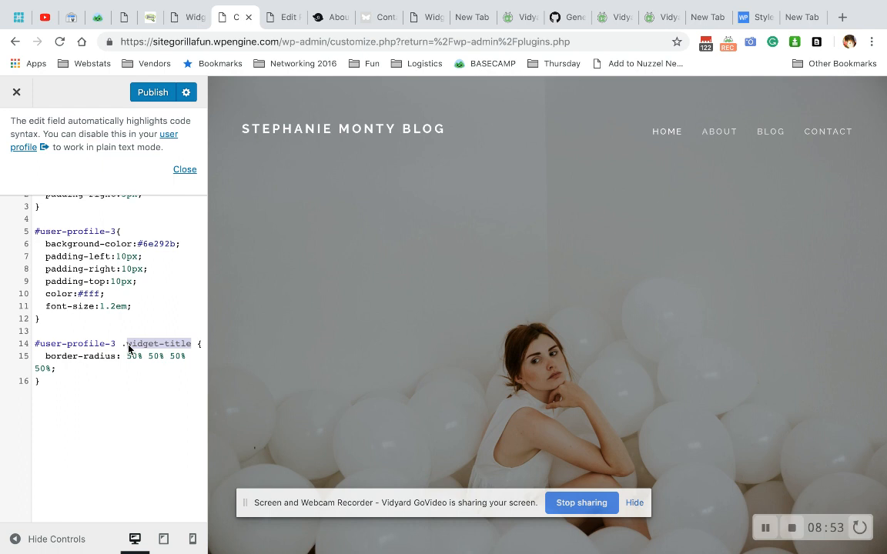
{"action": "type", "text": ".avatar{"}
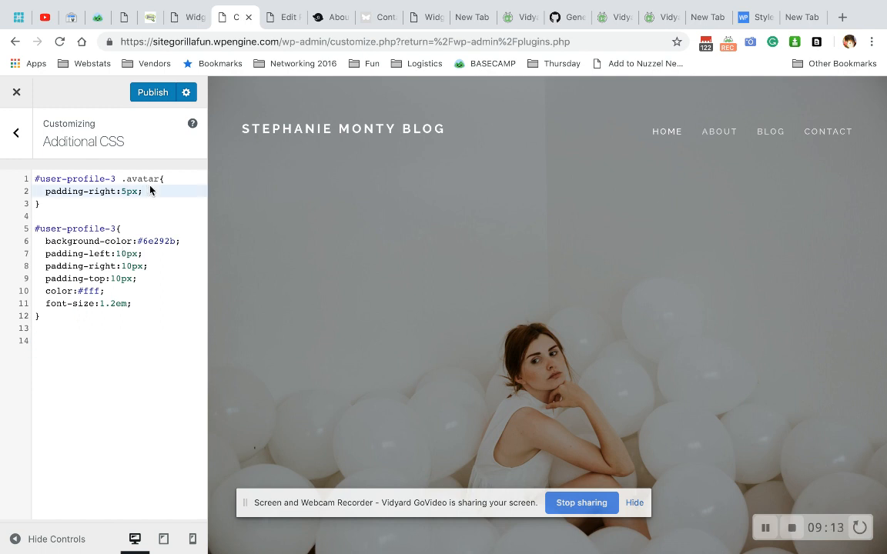
- Give #user-profile-3 .avatar border-radius: 50% 50% 50% 50%, publish, and view the live site
{"action": "type", "text": "border-radius: 50% 50% 50% 50%;"}
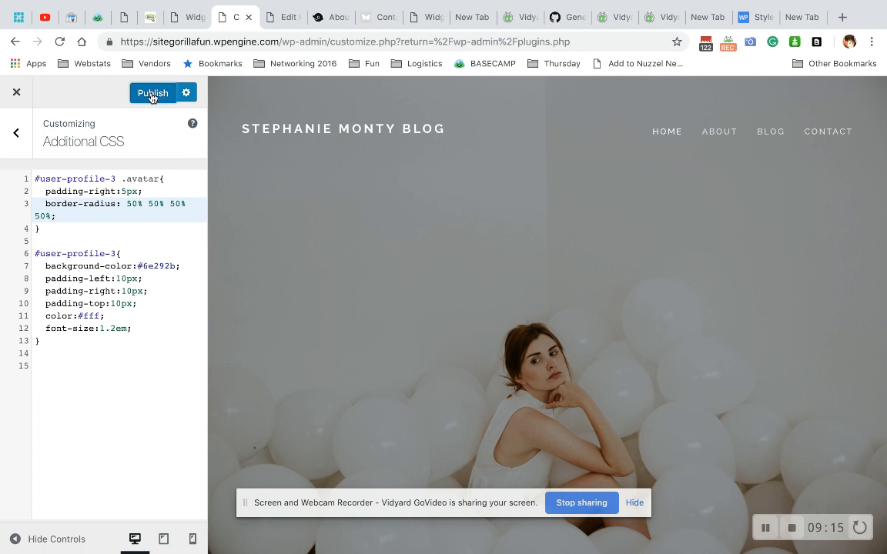
{"action": "left_click", "coordinate": [151, 92]}
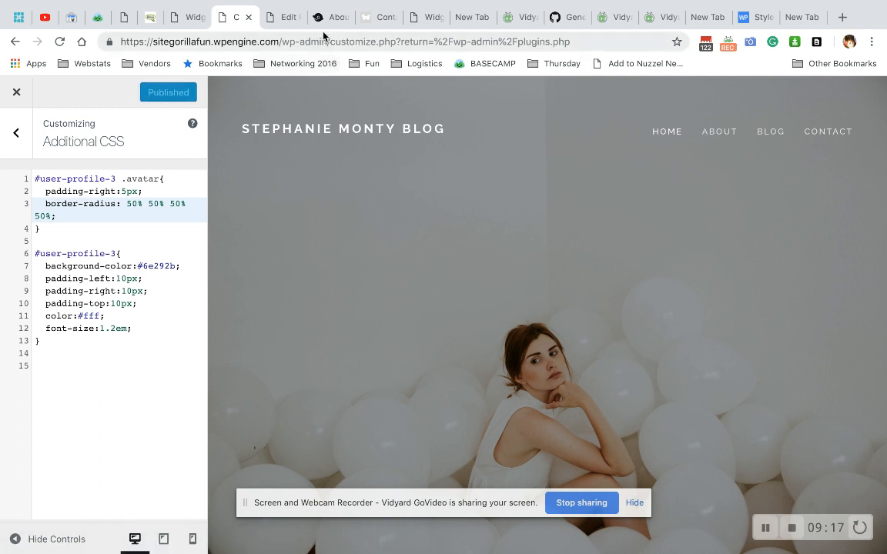
{"action": "left_click", "coordinate": [331, 17]}
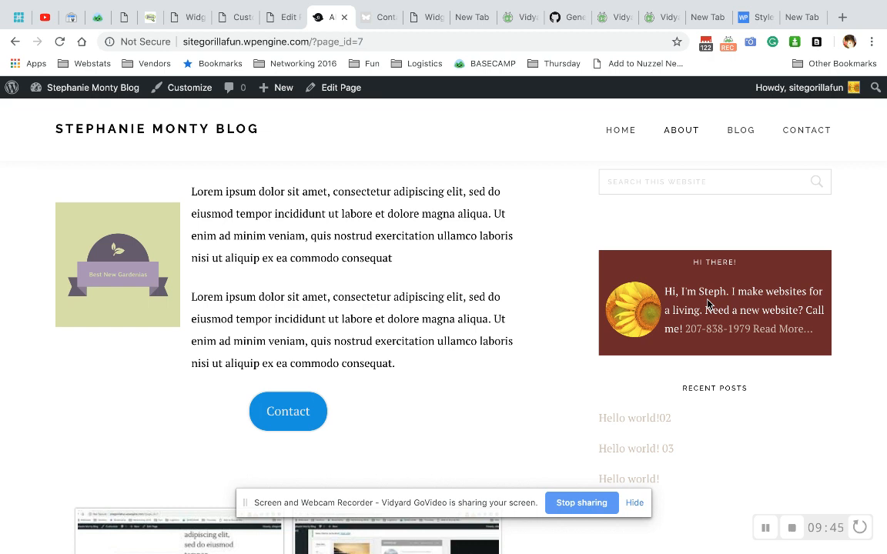
{"action": "mouse_move", "coordinate": [691, 225]}
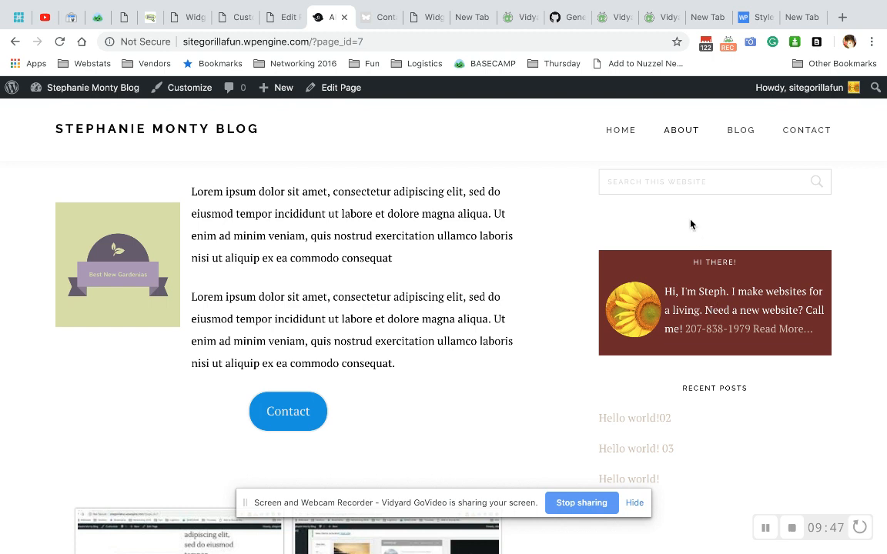